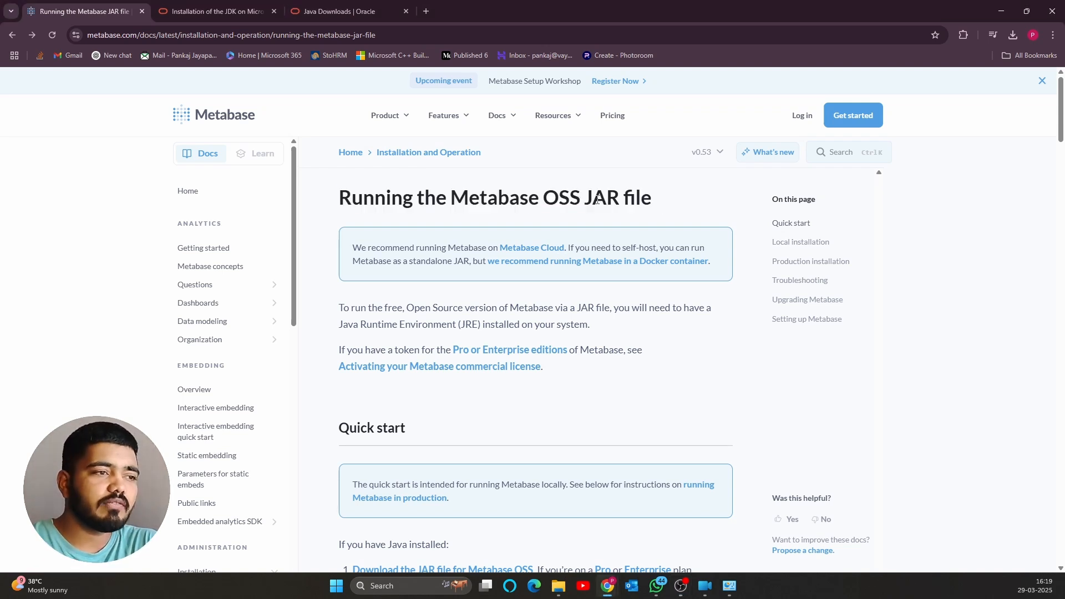
Step: Download the Metabase OSS JAR from the Quick start section, then return to the JDK guide
scroll("down", 3)
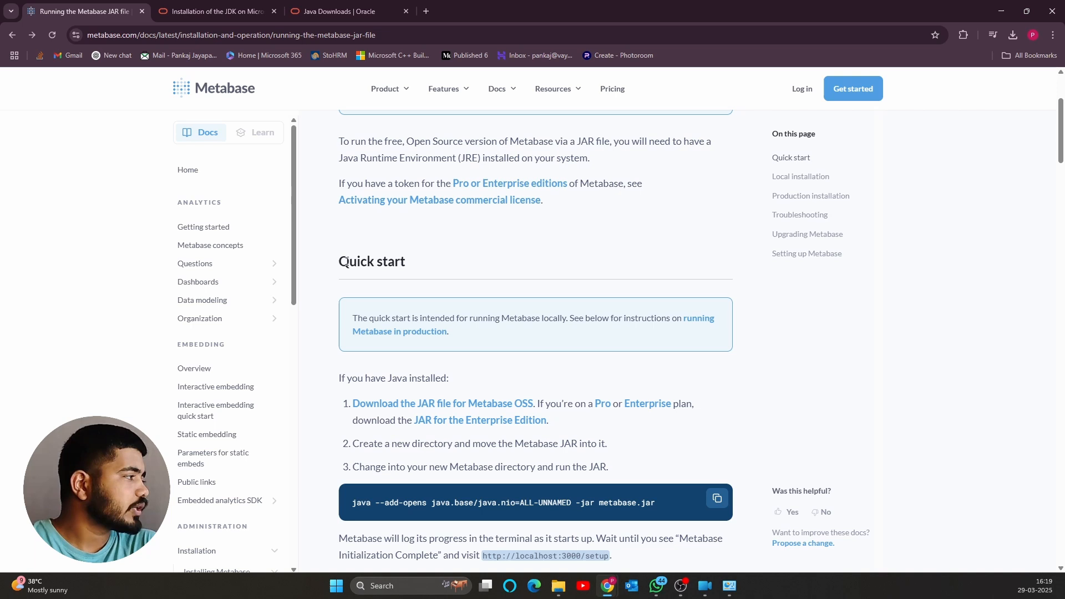
scroll("down", 3)
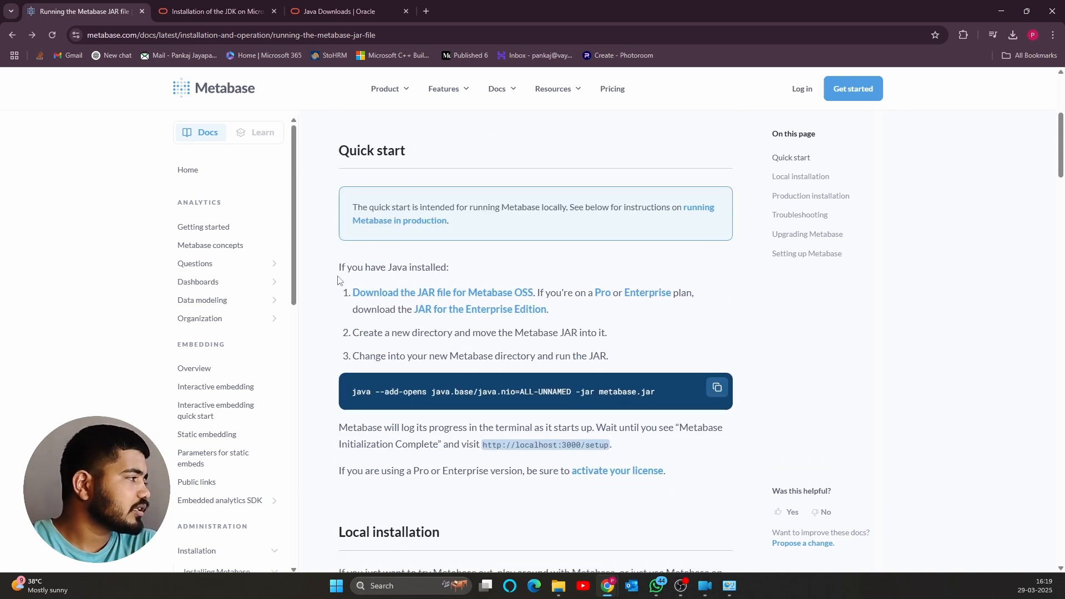
mouse_move(439, 297)
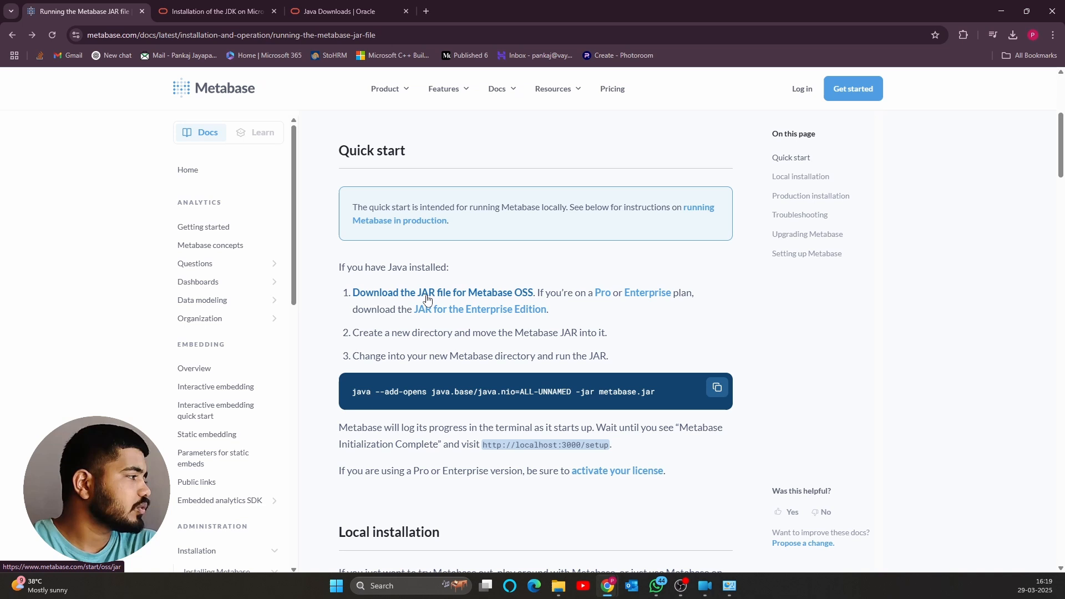
left_click(441, 293)
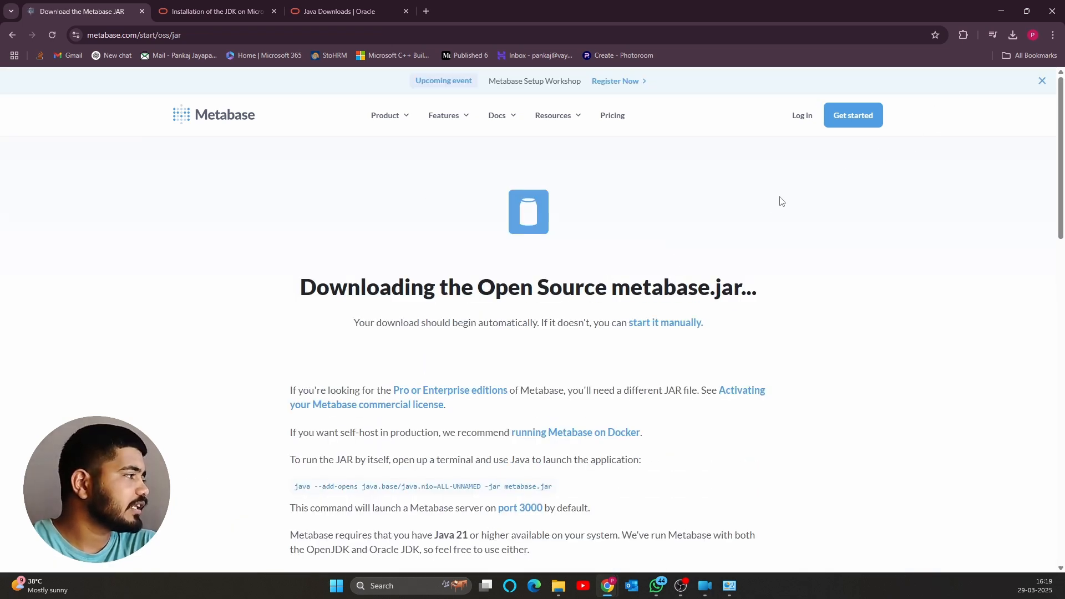
left_click(1012, 35)
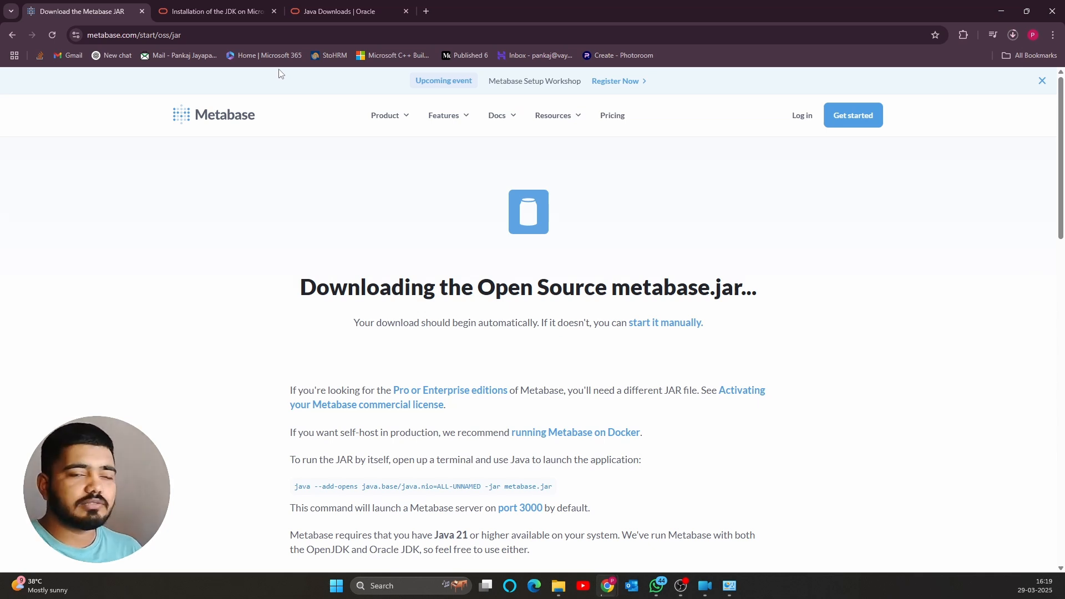
left_click(212, 12)
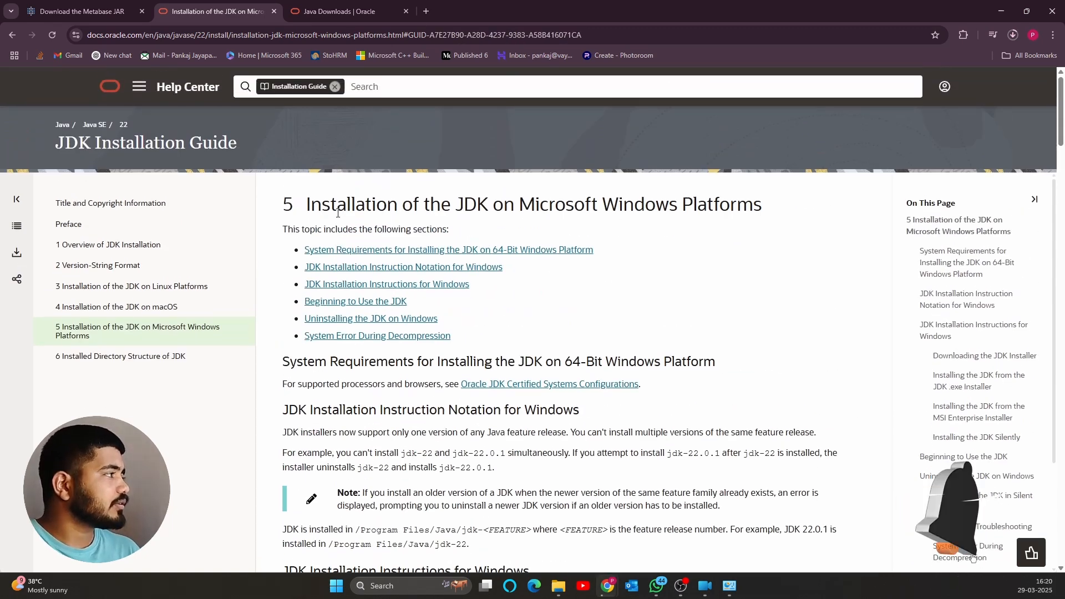
Step: Download the JDK 24 Windows x64 Installer (.exe) from Oracle Java SE Downloads
scroll("down", 3)
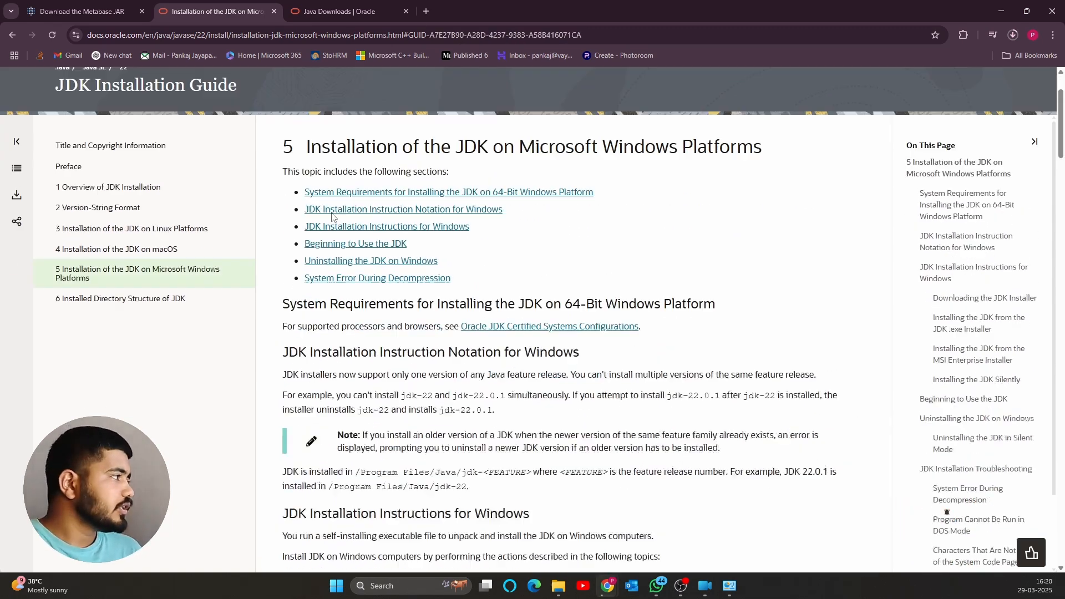
left_click(387, 226)
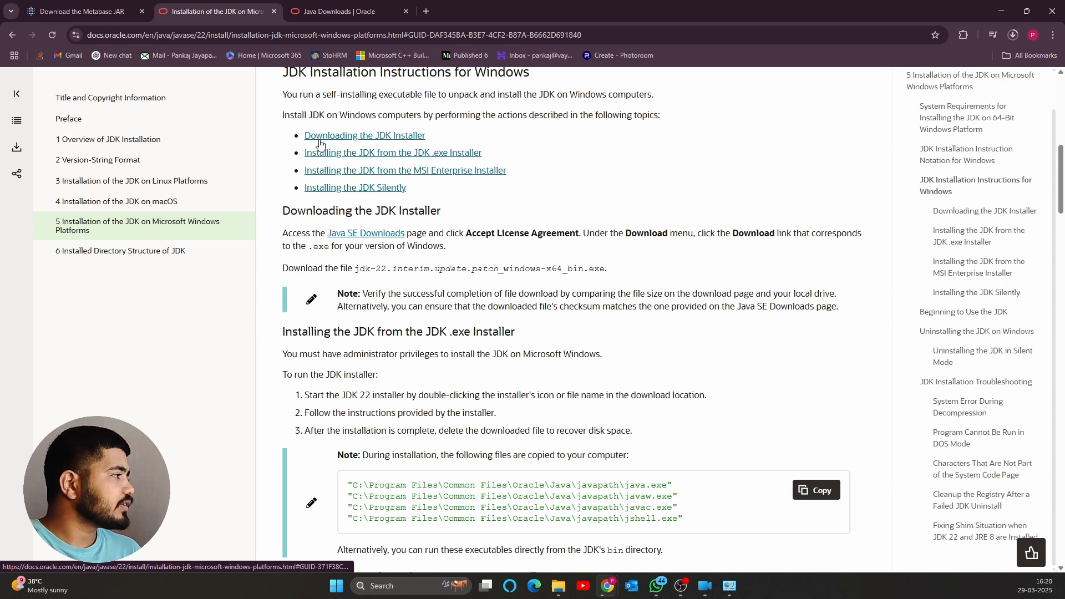
scroll("down", 3)
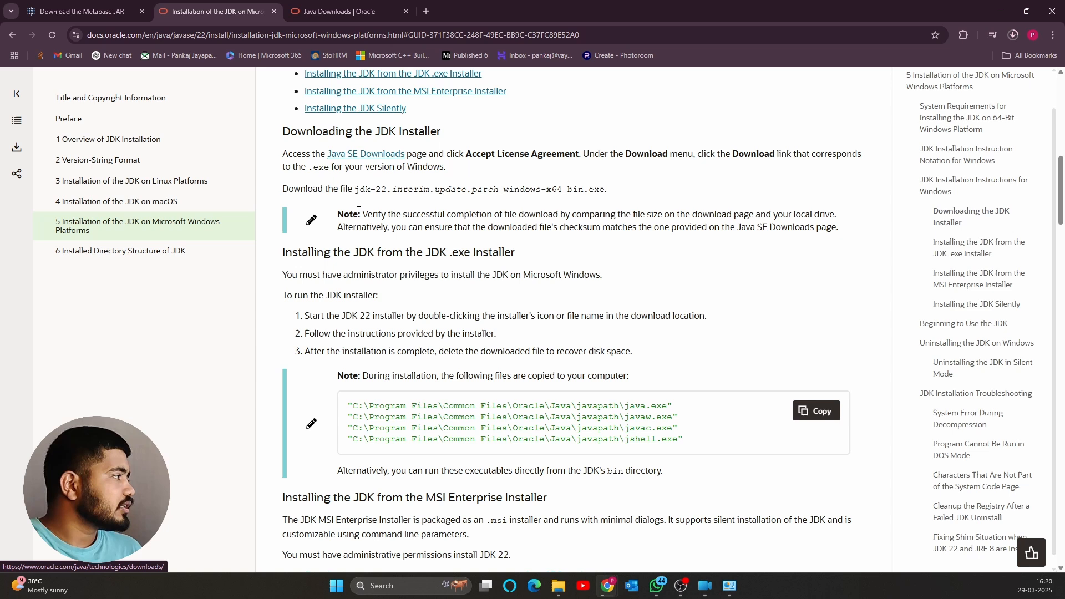
scroll("down", 3)
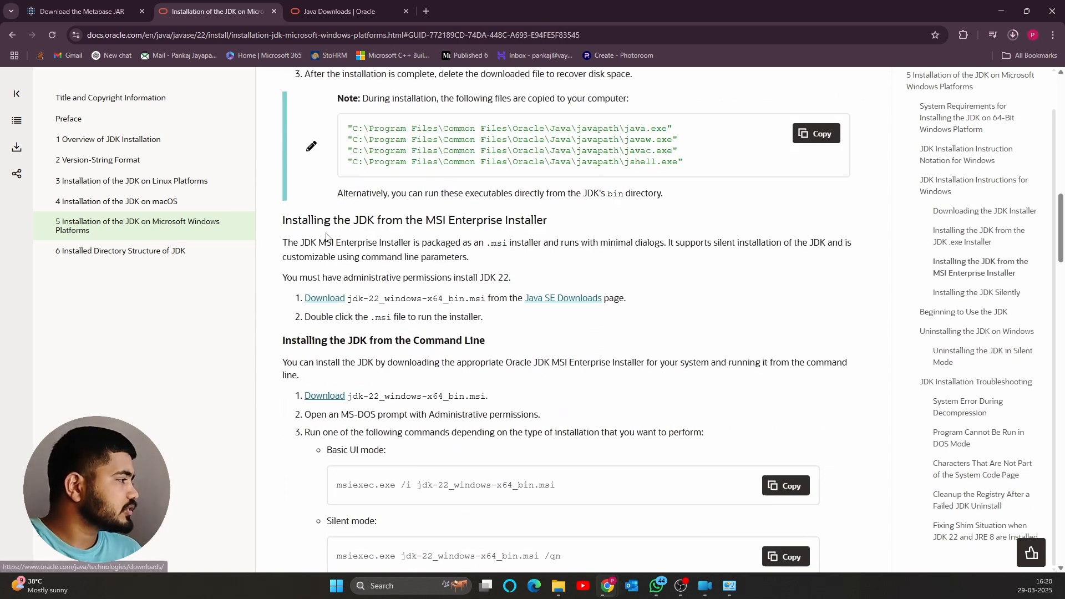
mouse_move(514, 222)
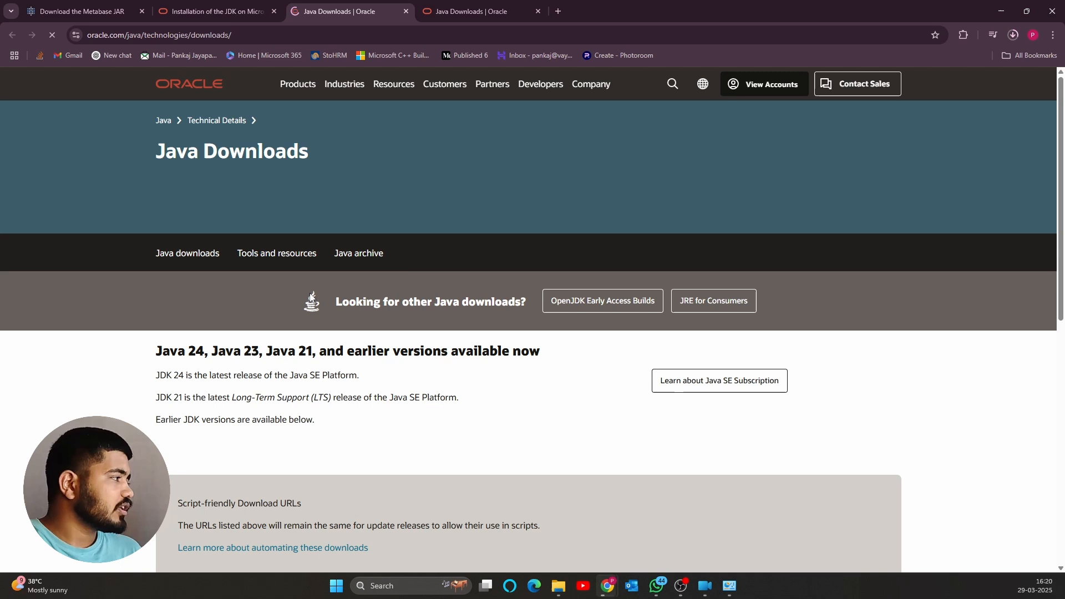
scroll("down", 3)
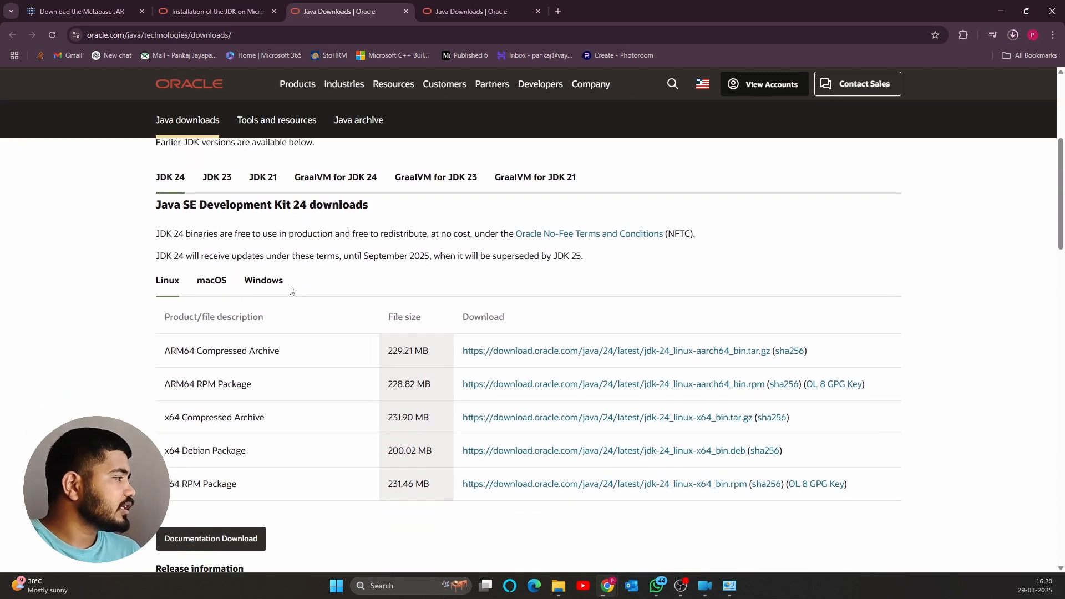
left_click(263, 280)
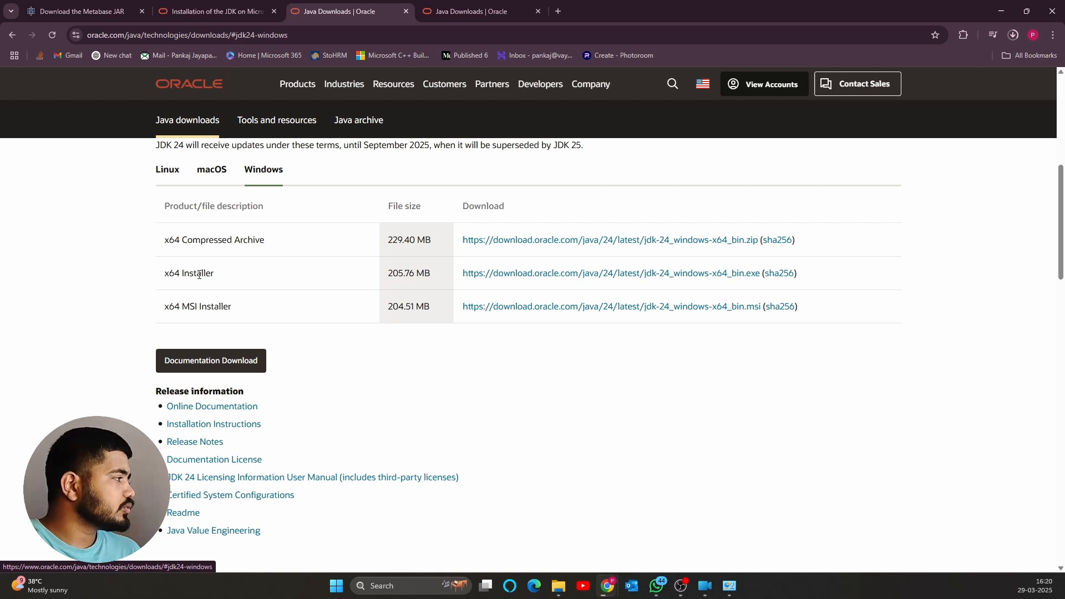
left_click(611, 272)
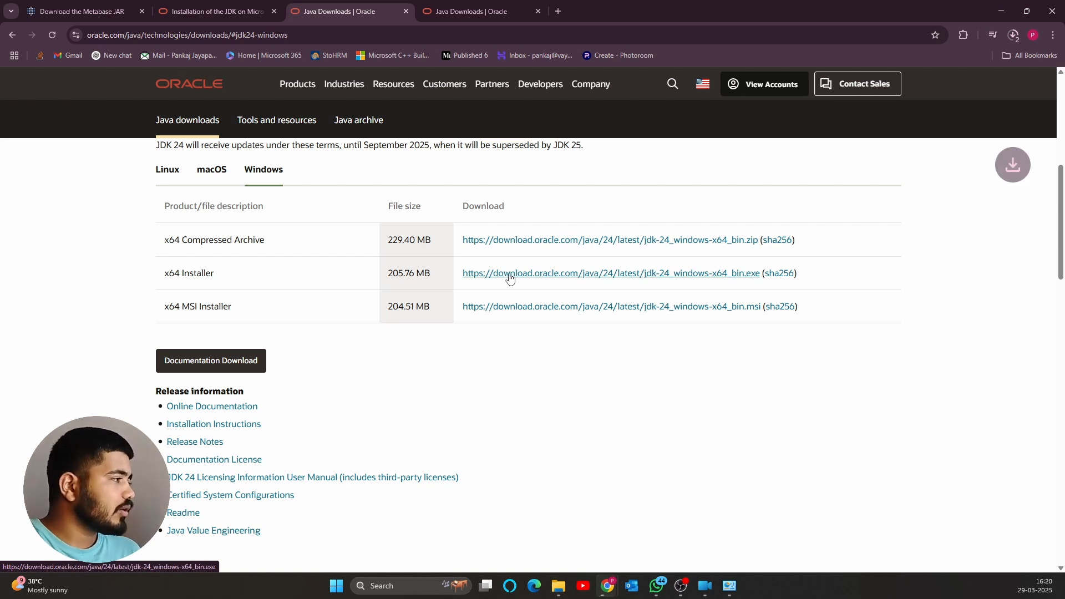
left_click(1011, 35)
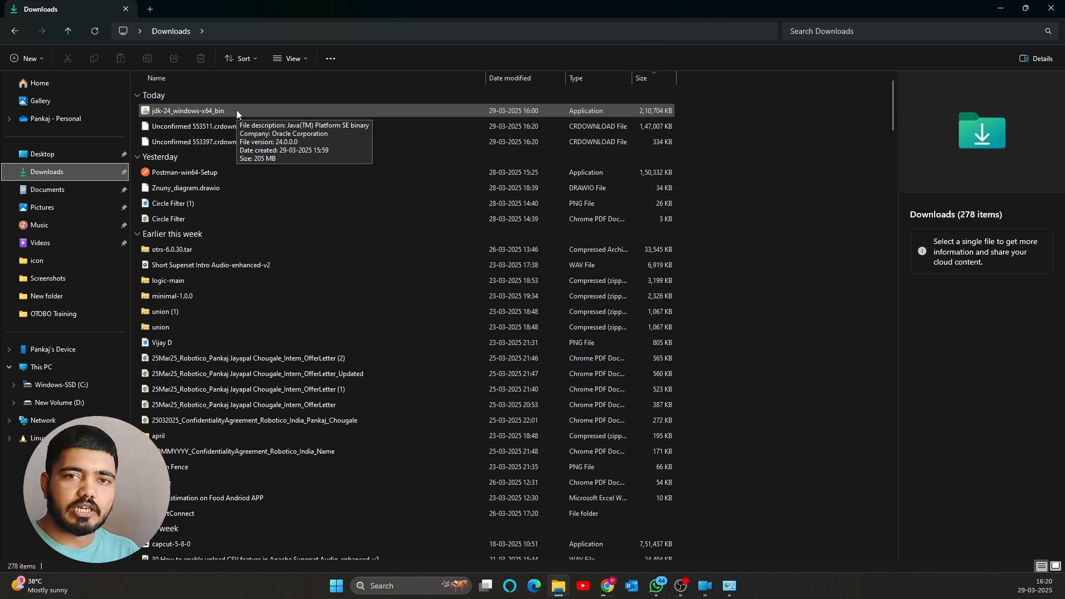
Step: Launch jdk-24_windows-x64_bin from the Downloads folder
left_click(187, 111)
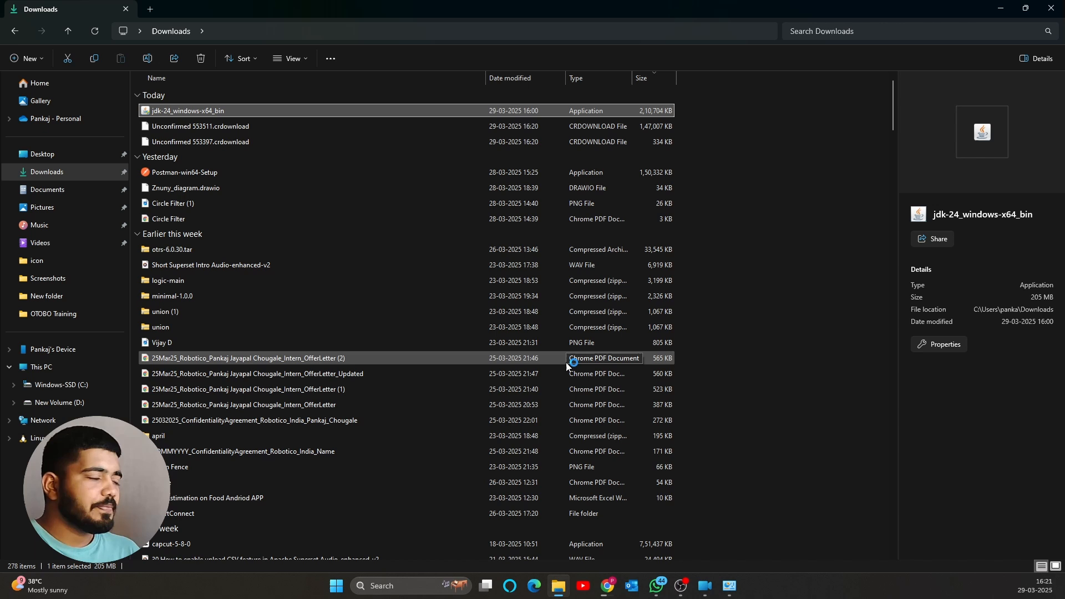
double_click(187, 111)
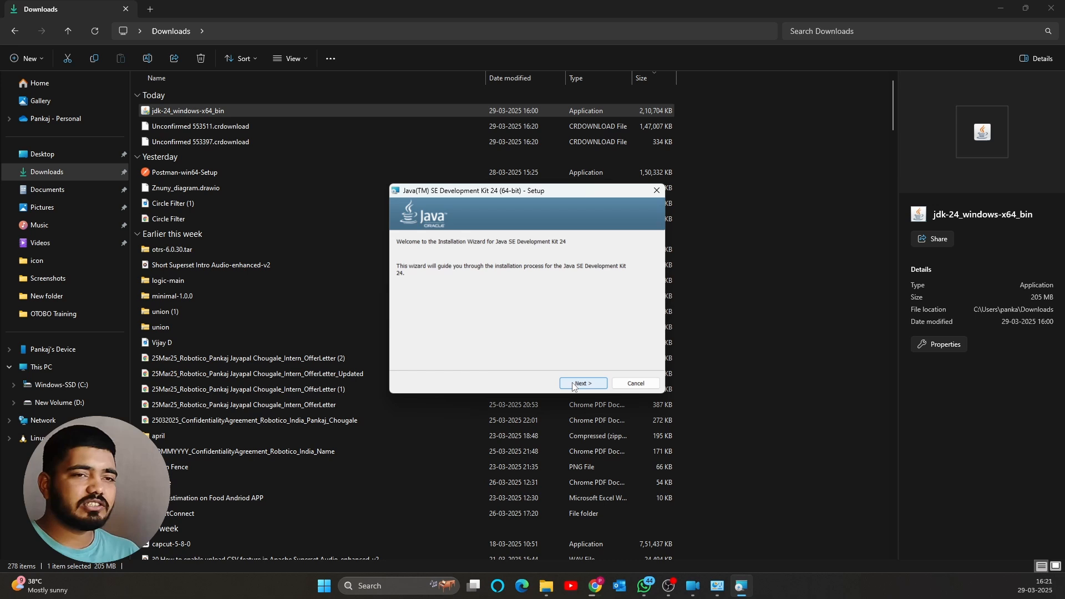
Step: Install Java SE Development Kit 24 (64-bit) and close the setup wizard
left_click(581, 384)
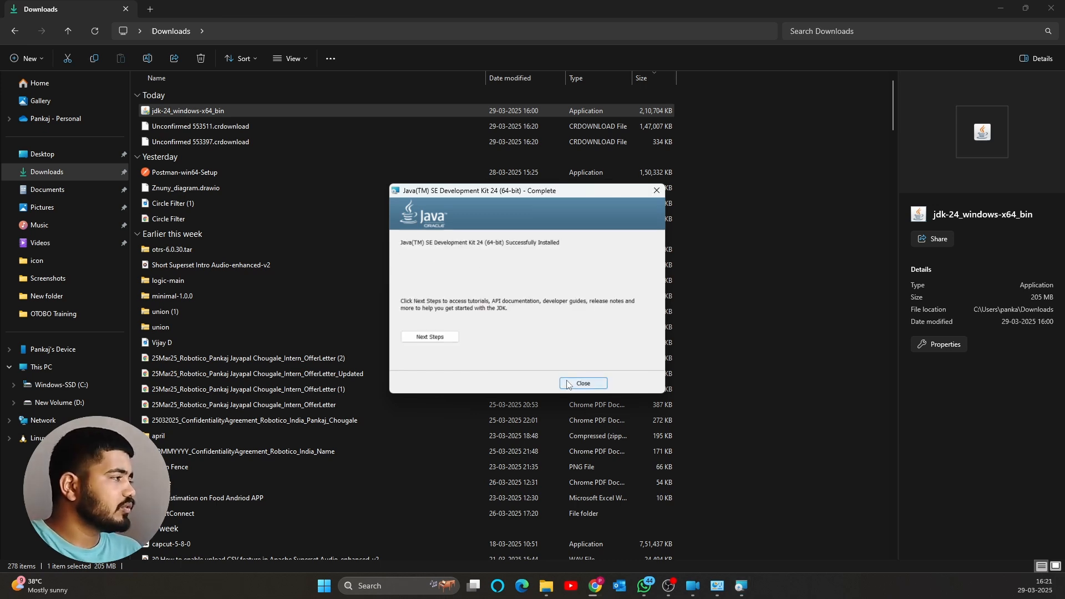
left_click(582, 384)
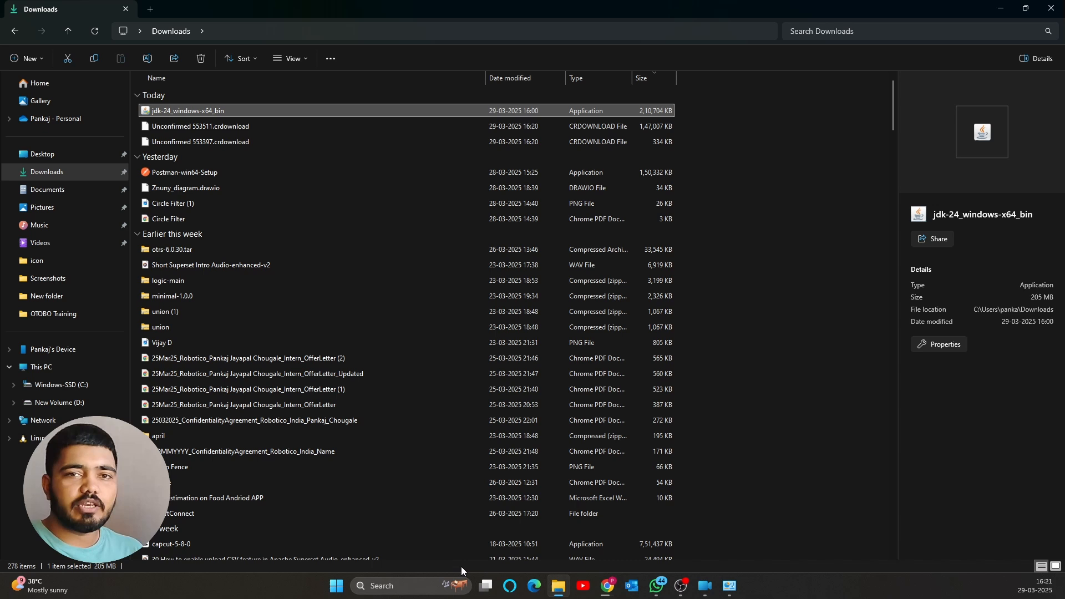
Step: Run java -version in Command Prompt to confirm Java 24, then close it
left_click(407, 586)
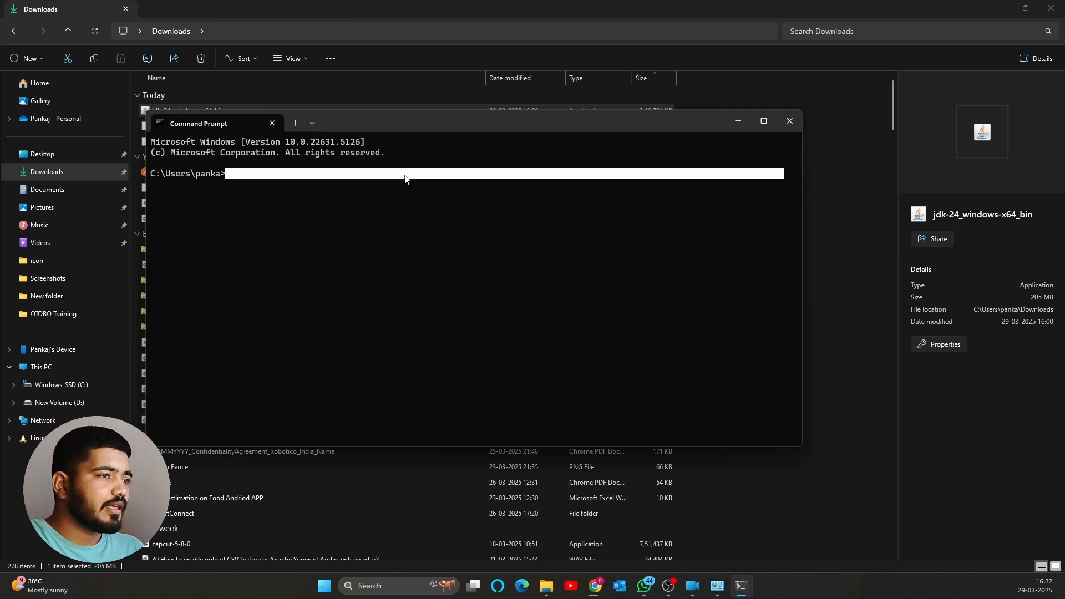
left_click(764, 120)
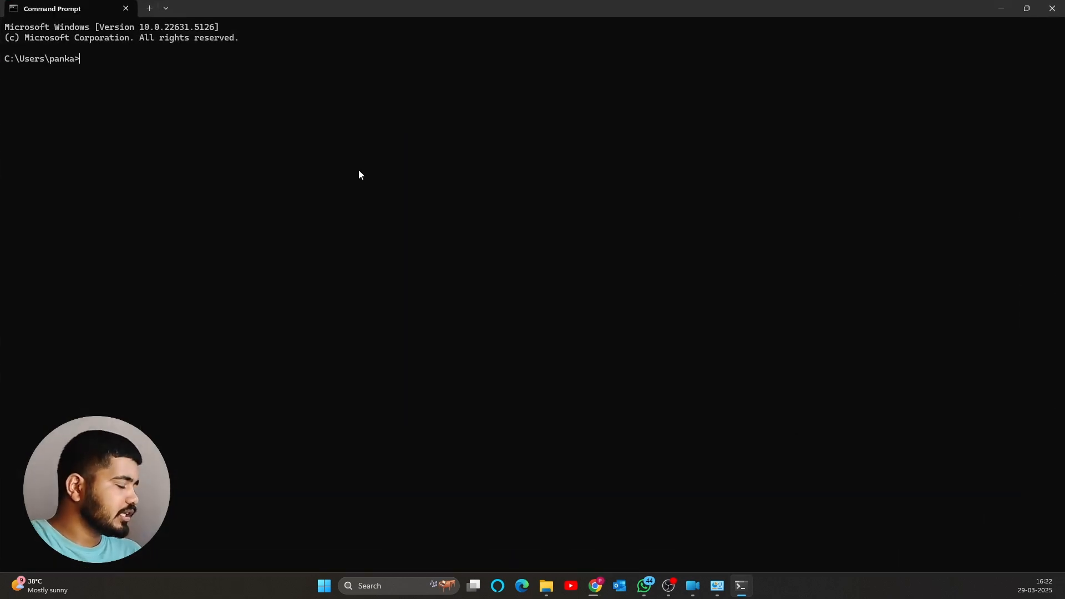
type("java -ver")
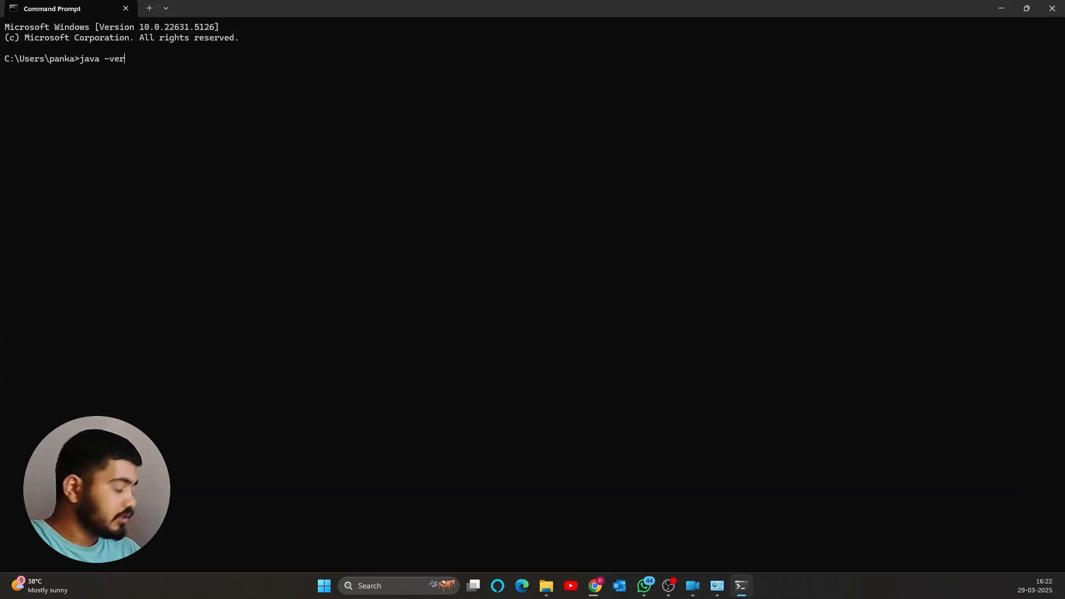
type("sion")
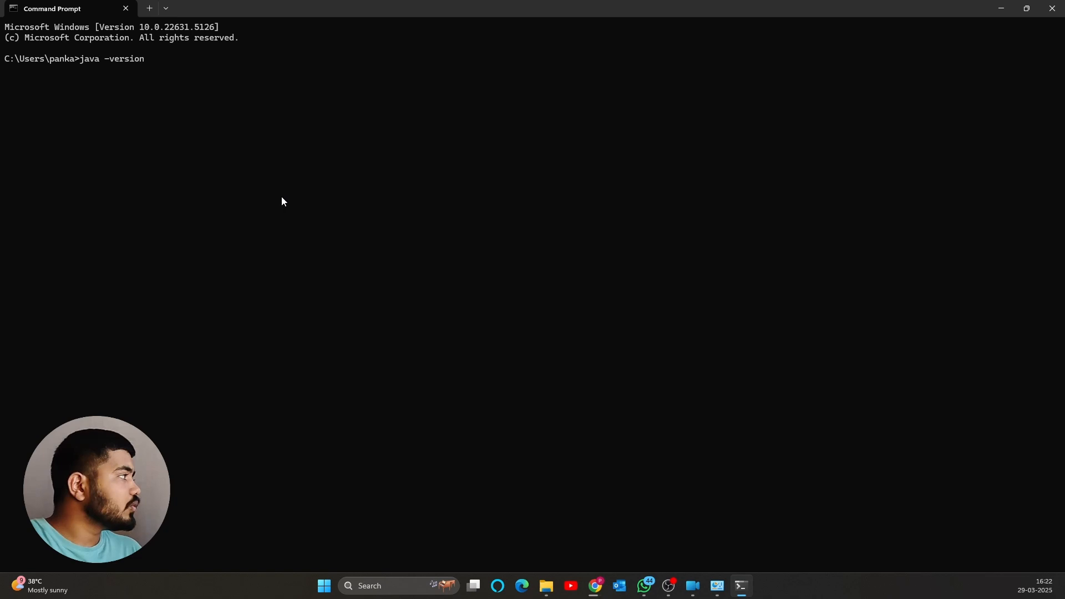
key("enter")
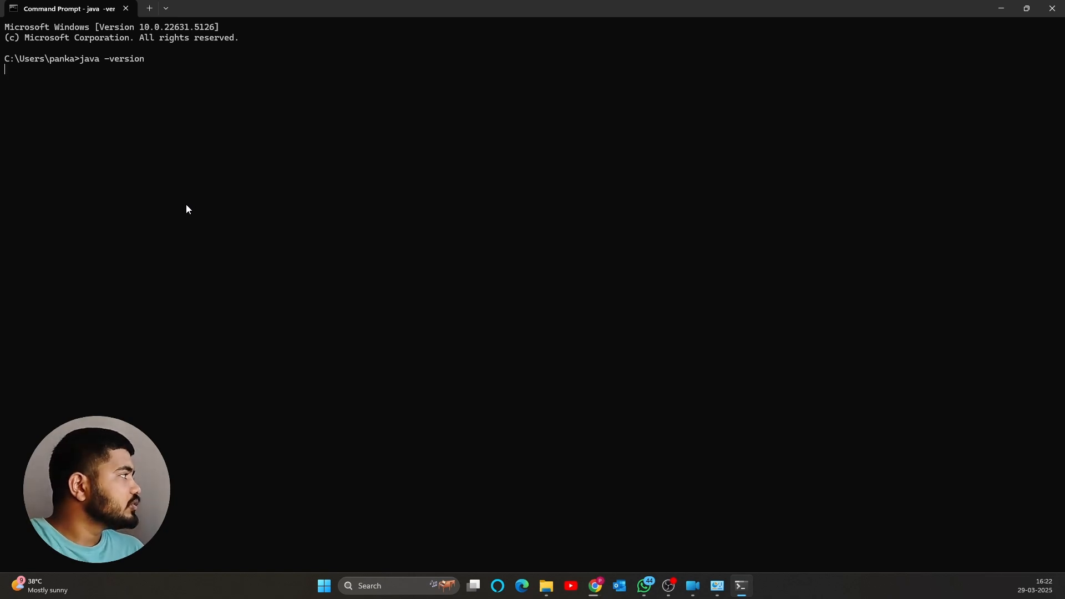
key("enter")
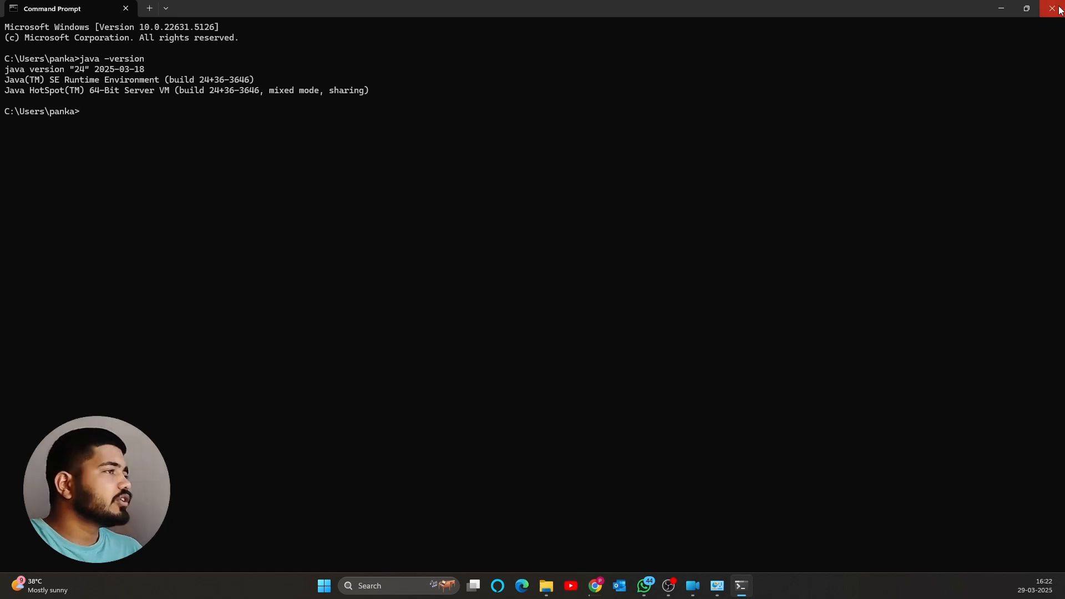
left_click(1052, 8)
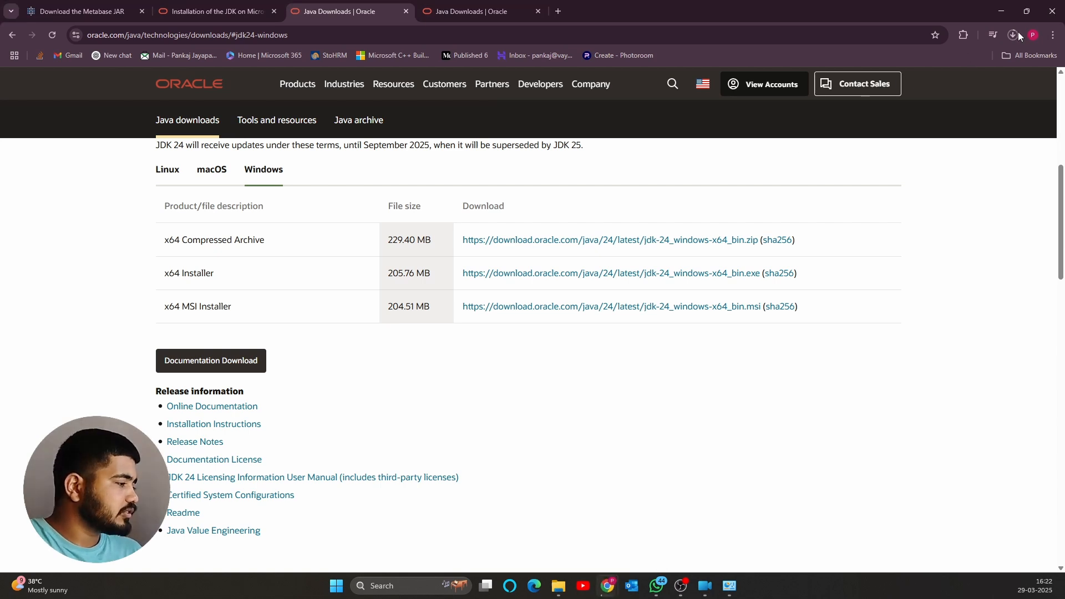
Step: Show the completed 452 MB metabase.jar in its Downloads folder
left_click(1014, 35)
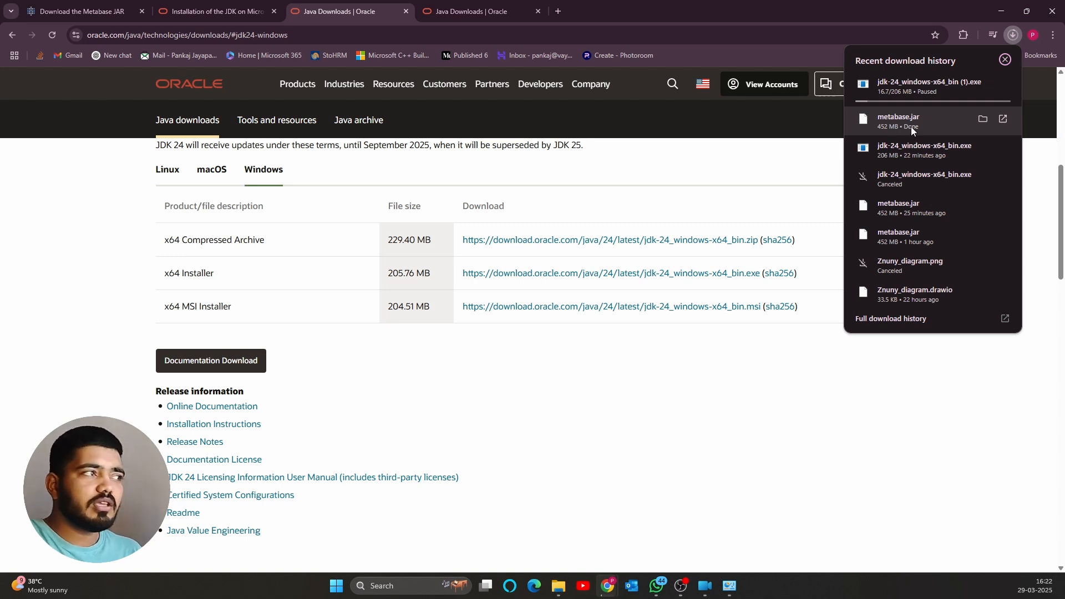
left_click(1004, 119)
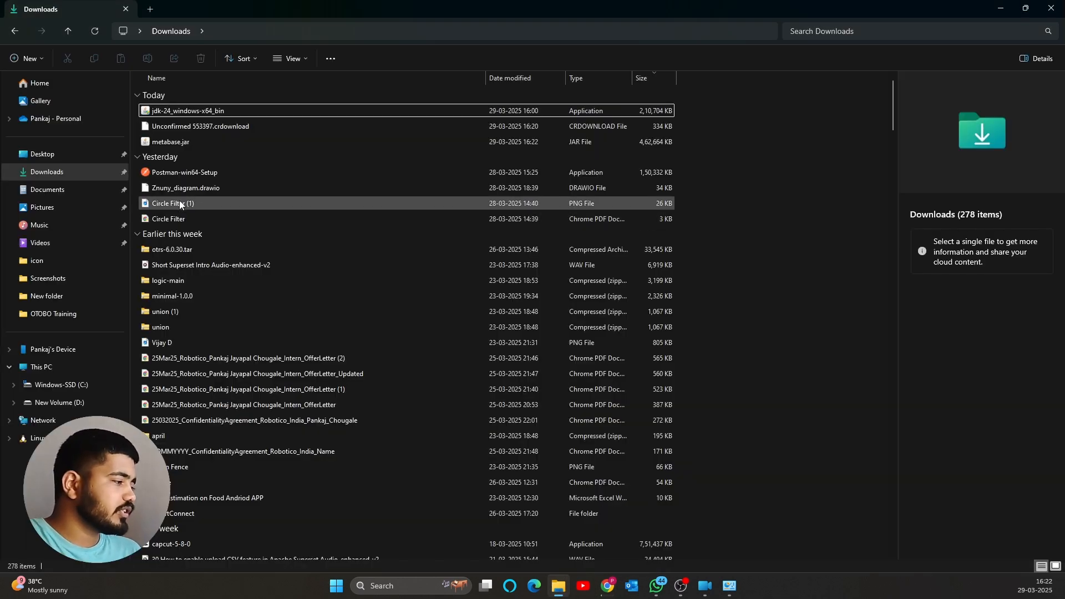
left_click(170, 143)
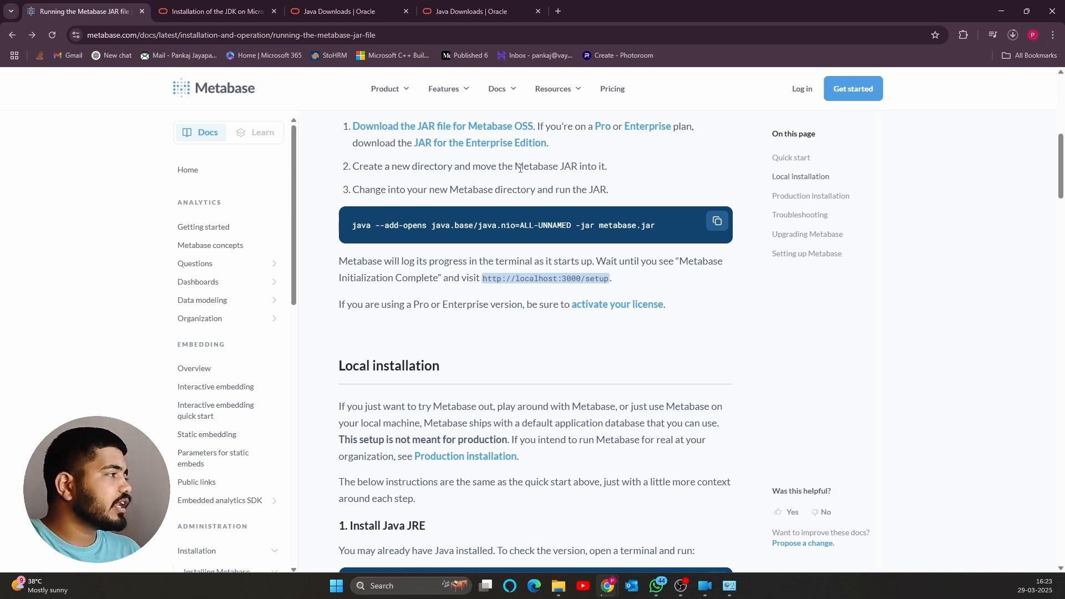
Step: Highlight the Docs step about moving the JAR into a new directory, then switch to File Explorer
double_click(536, 166)
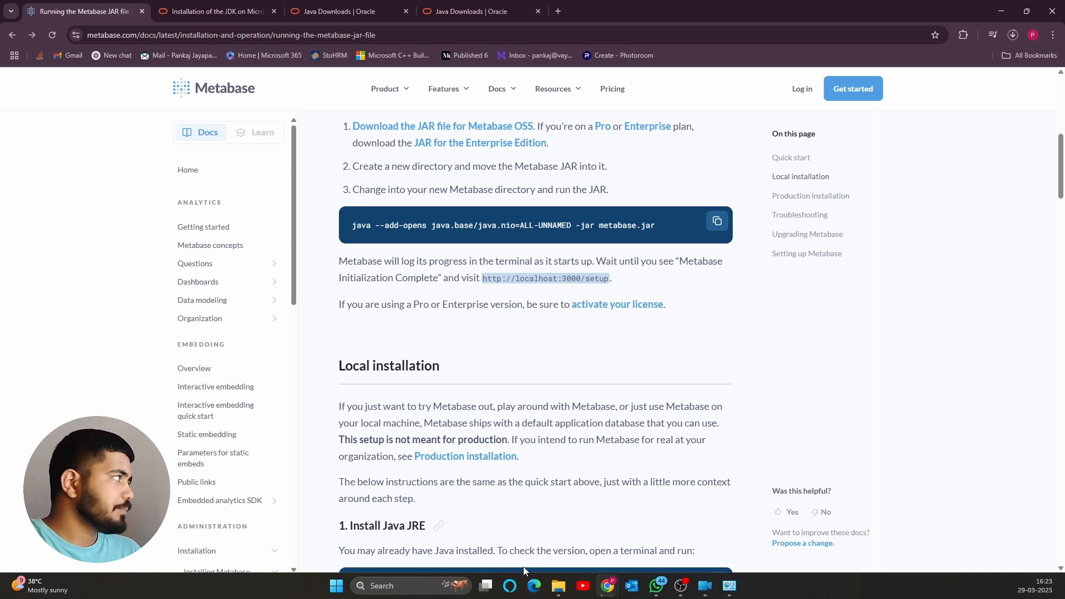
left_click(558, 591)
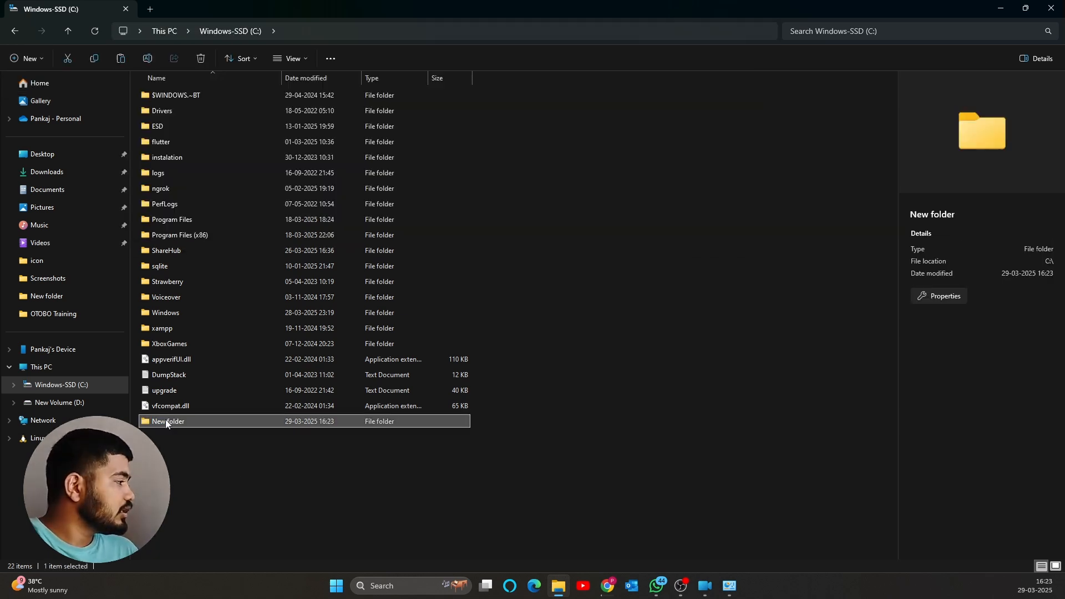
Step: Name the new C: drive folder Metabase
type("Meta")
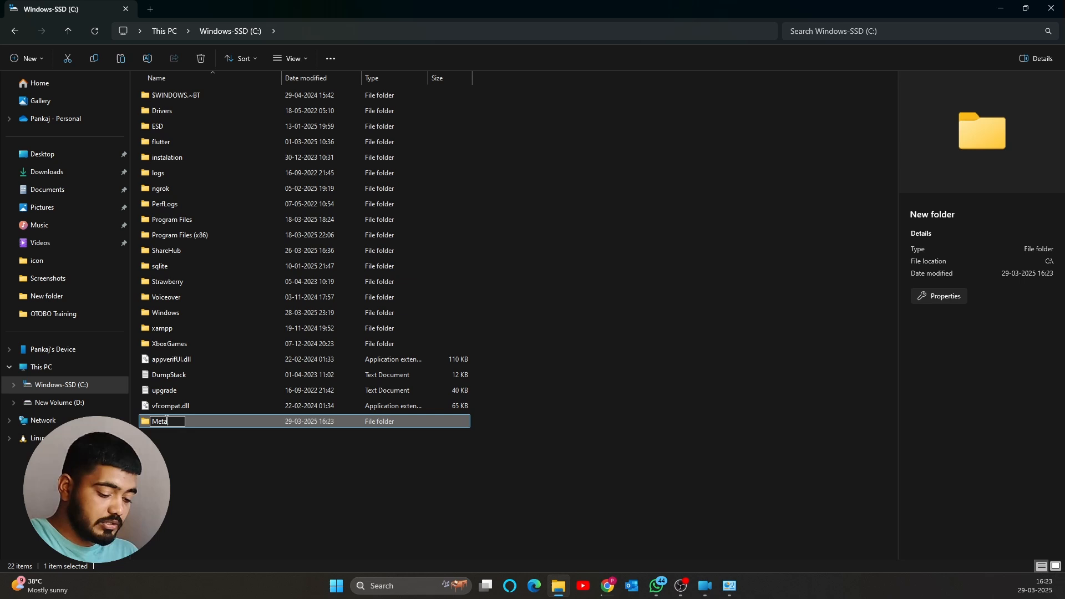
key("enter")
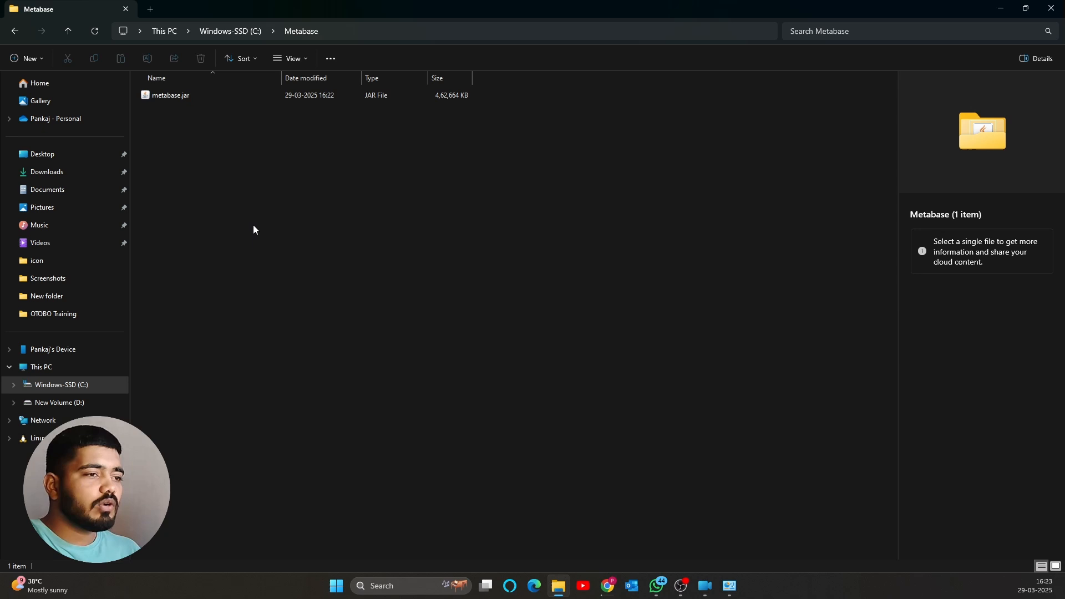
mouse_move(332, 59)
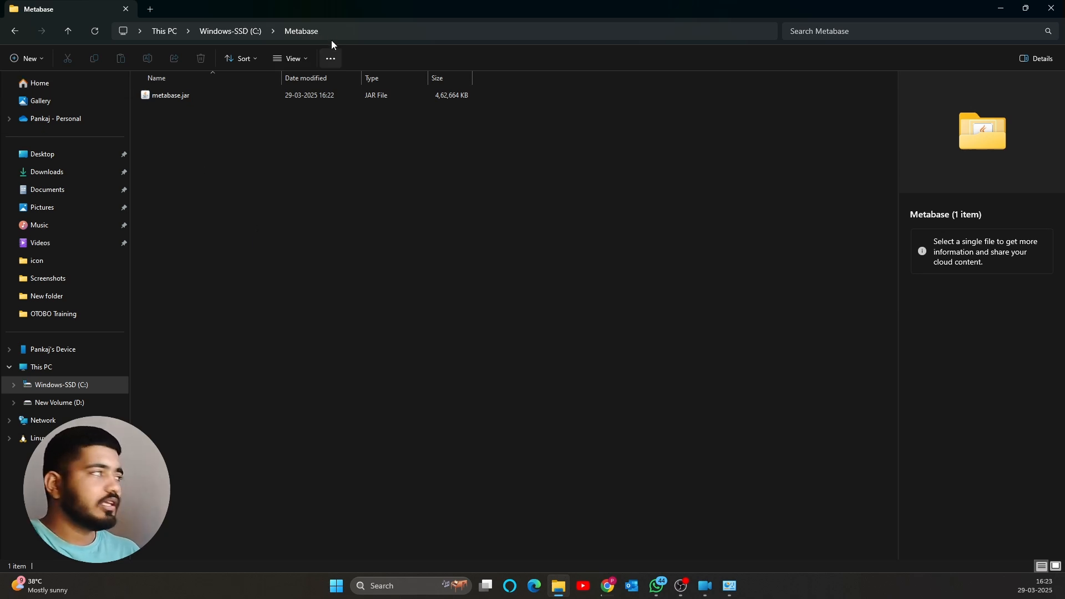
Step: Open a maximized Command Prompt in C:\Metabase and enter java --add-opens java.base/java.nio=ALL-UNNAMED -jar metabase.jar
type("cmd")
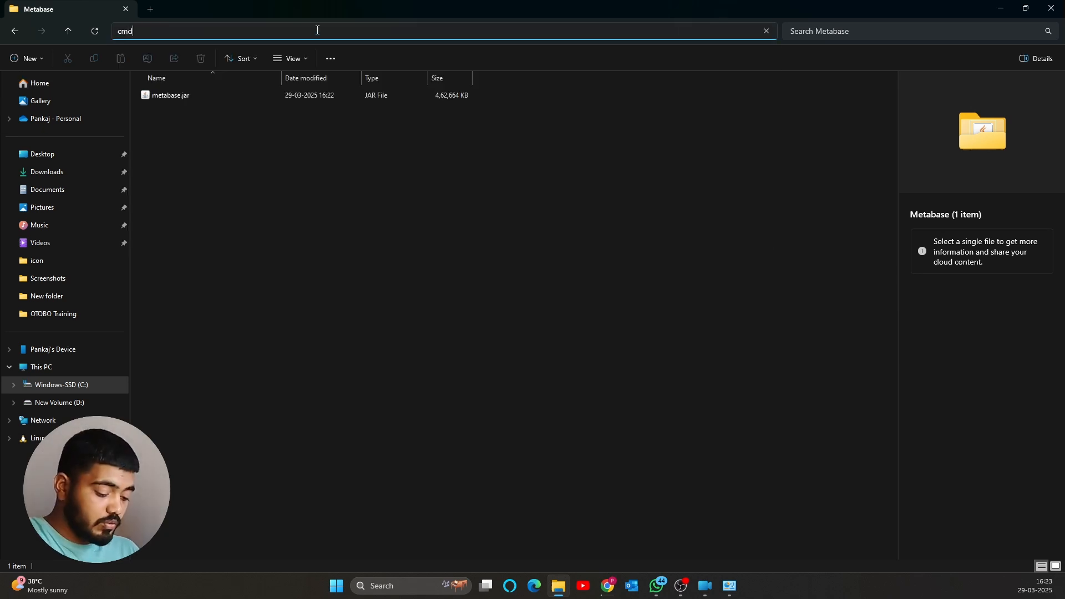
key("Enter")
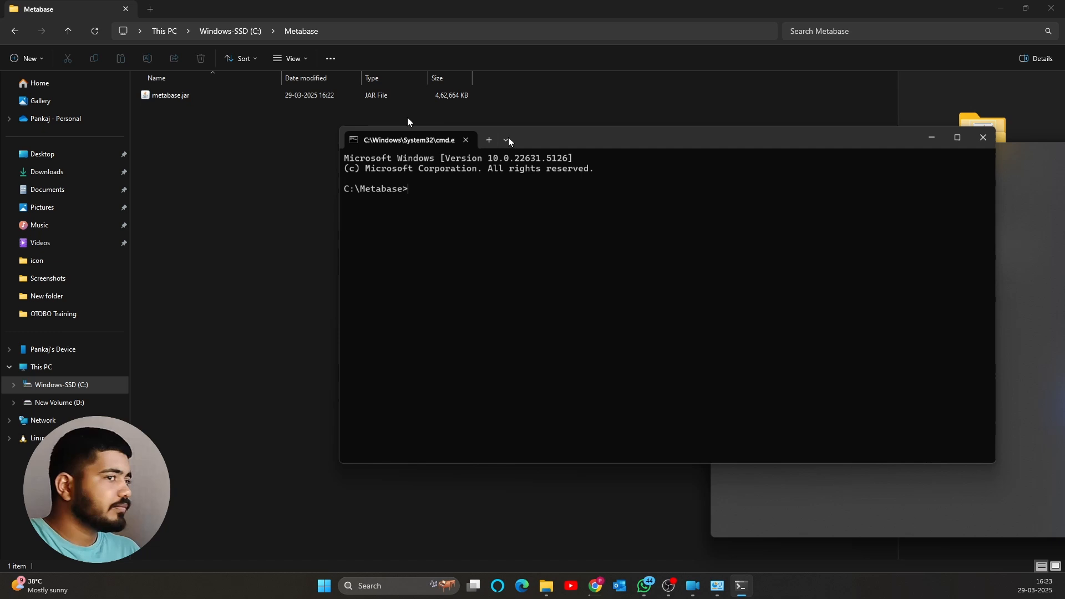
left_click(957, 137)
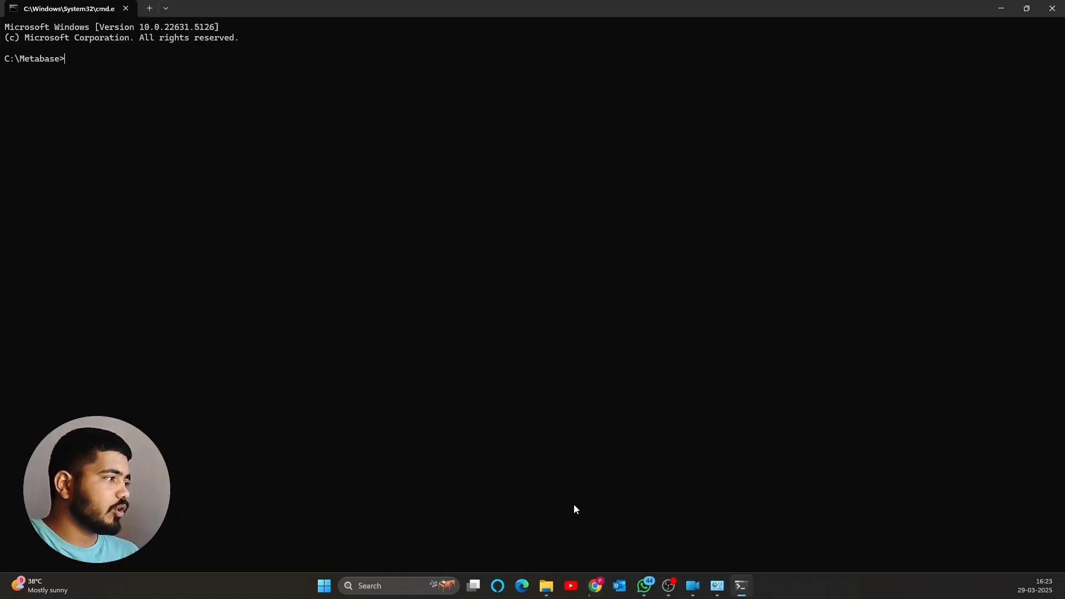
type("java --add-opens java.base/java.nio=ALL-UNNAMED -jar metabase.jar")
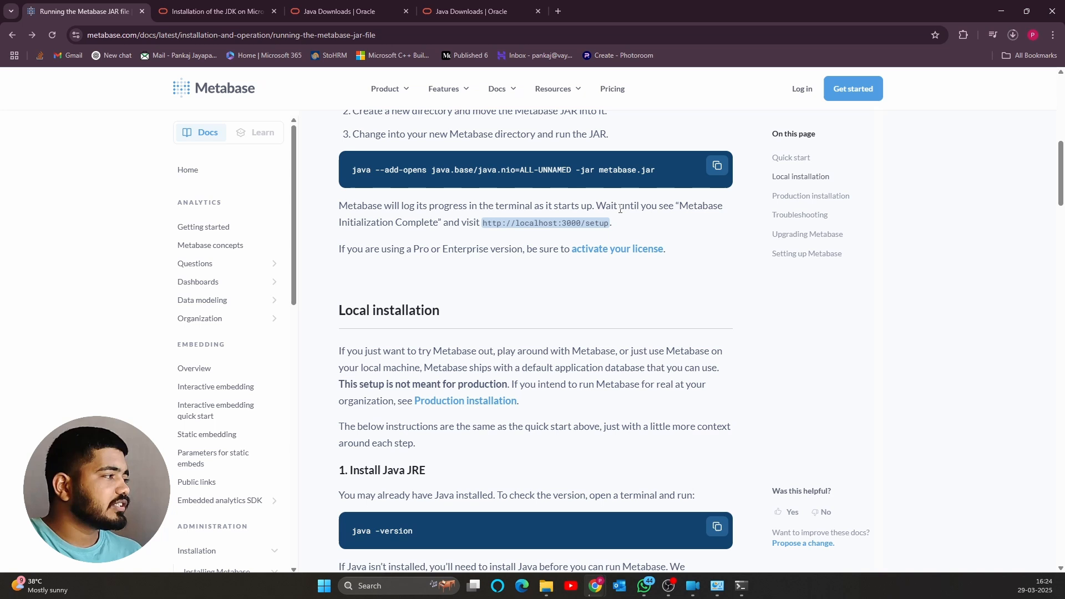
mouse_move(418, 224)
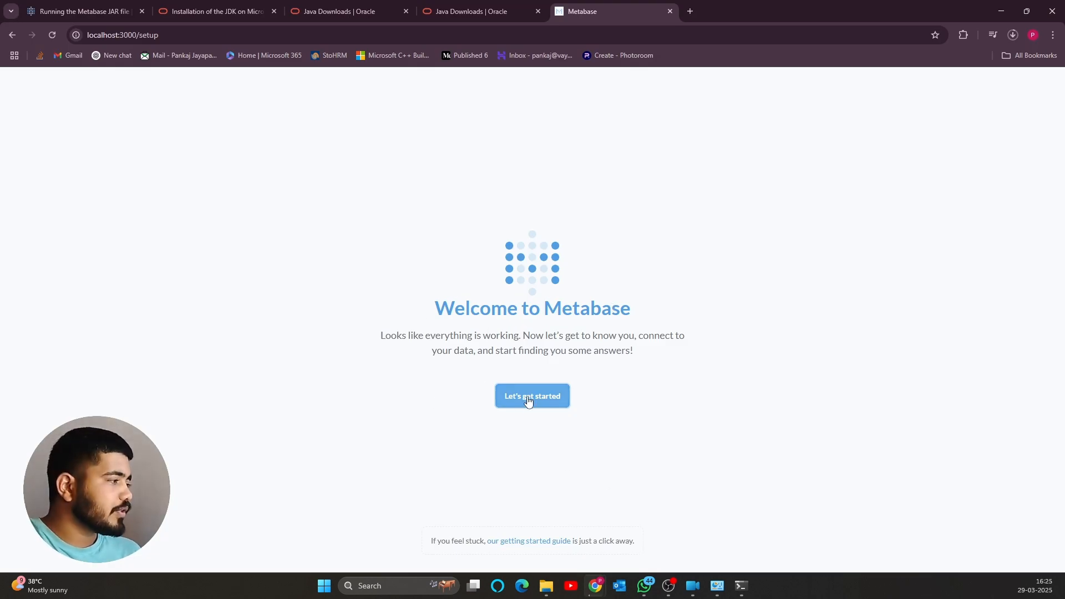
Step: Begin Metabase setup, autofill name and email, enter Student as company, and set a password
left_click(532, 395)
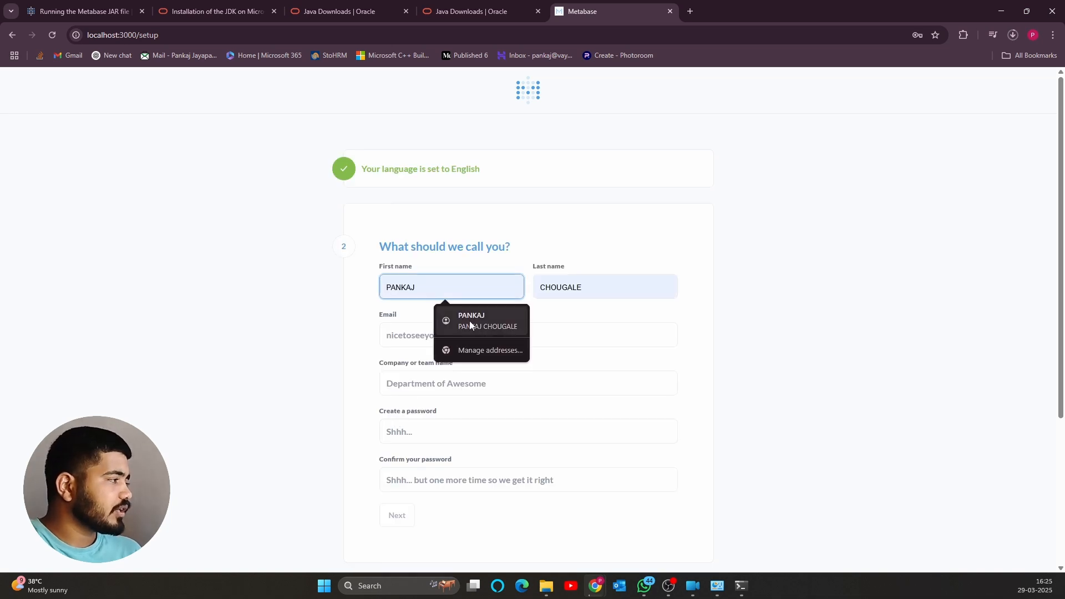
left_click(526, 334)
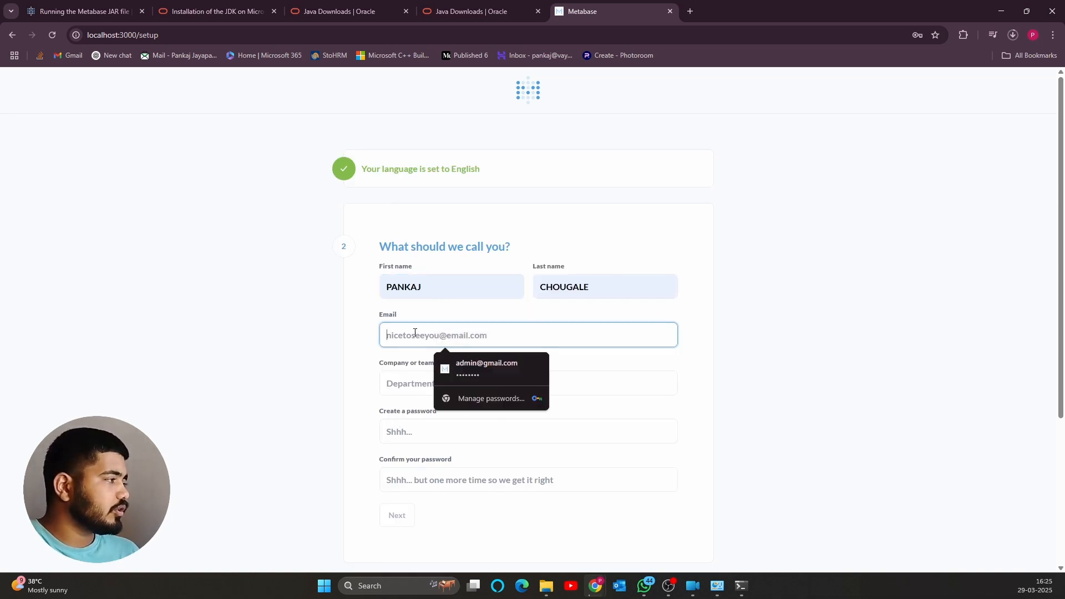
left_click(486, 369)
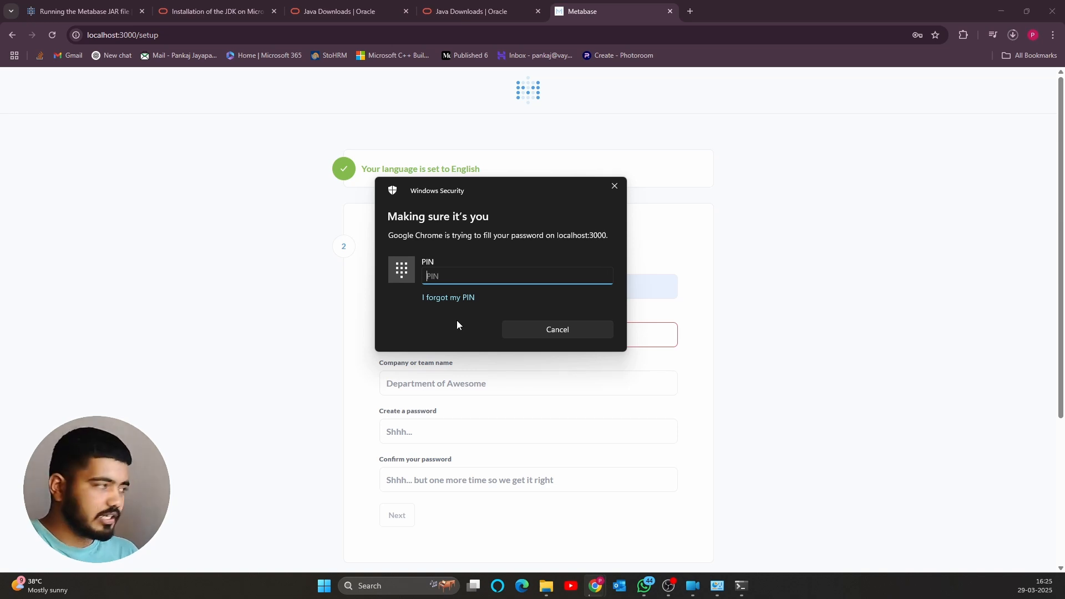
left_click(557, 329)
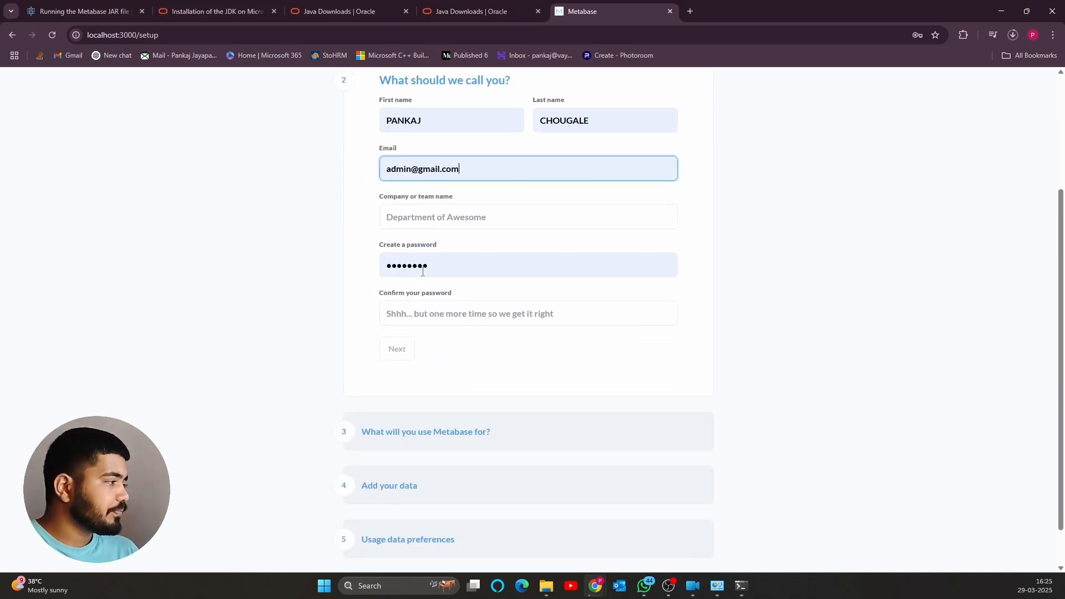
type("Student")
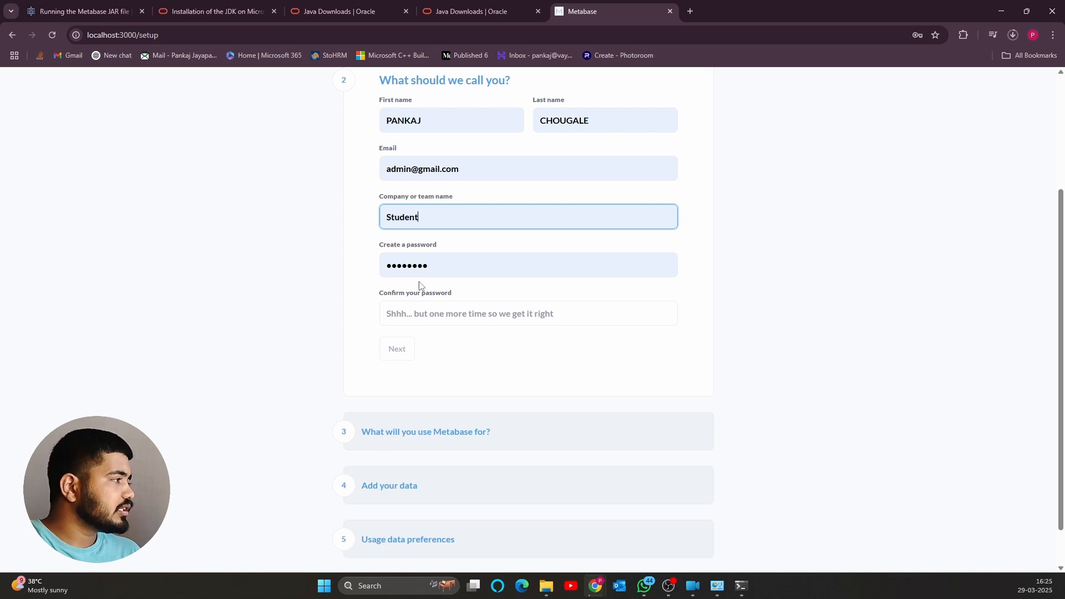
left_click(527, 266)
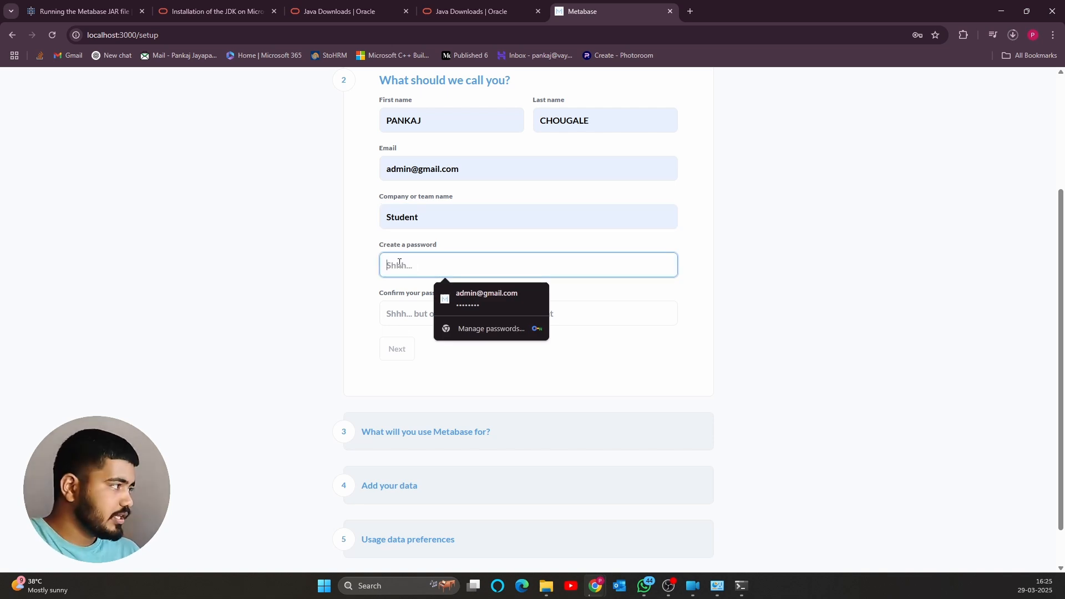
type("•")
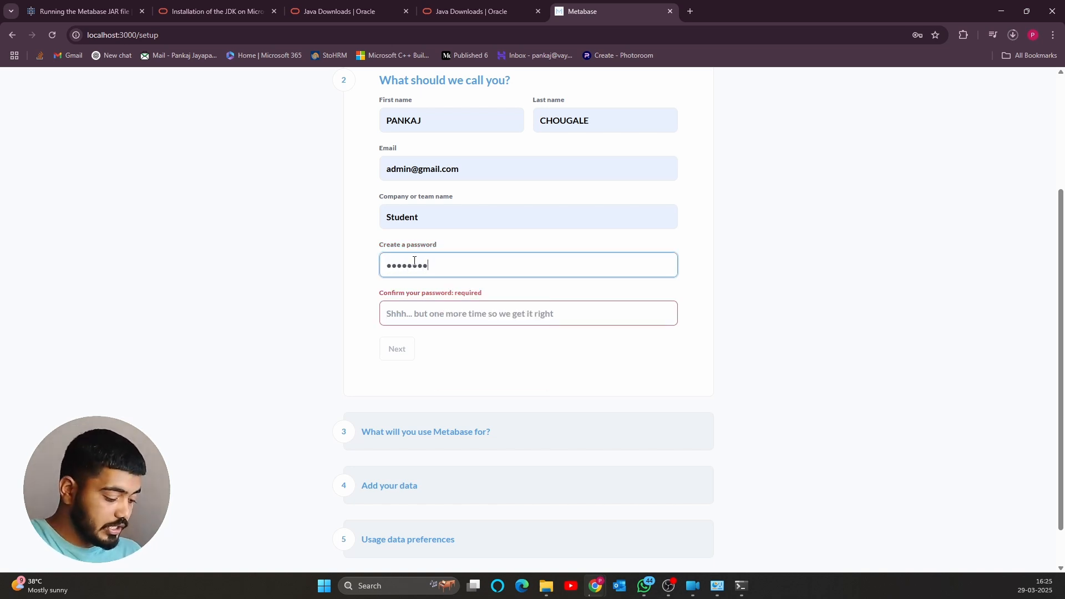
type("•••")
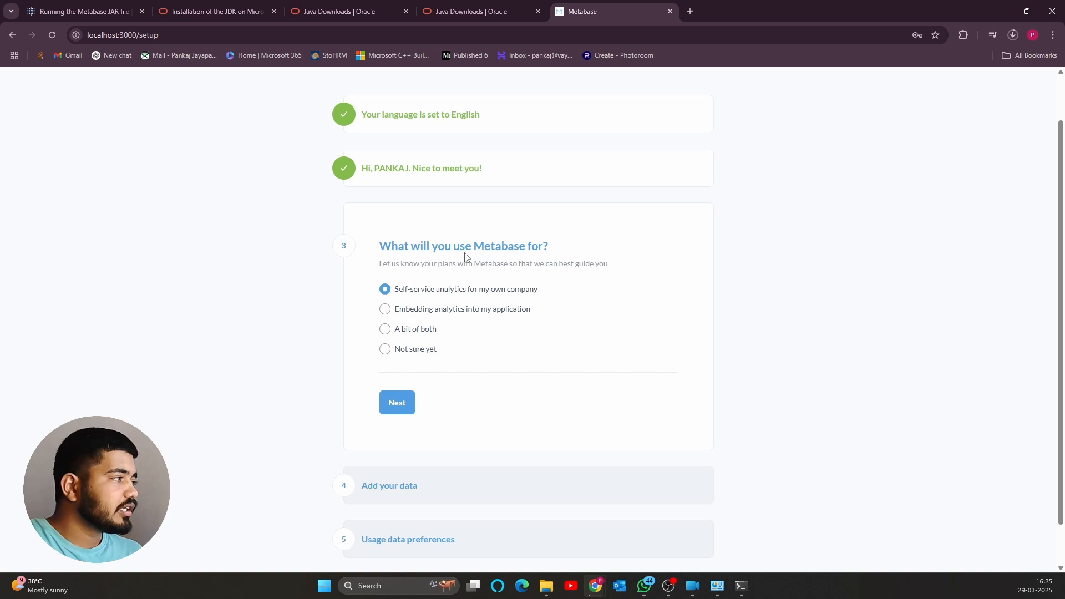
mouse_move(429, 284)
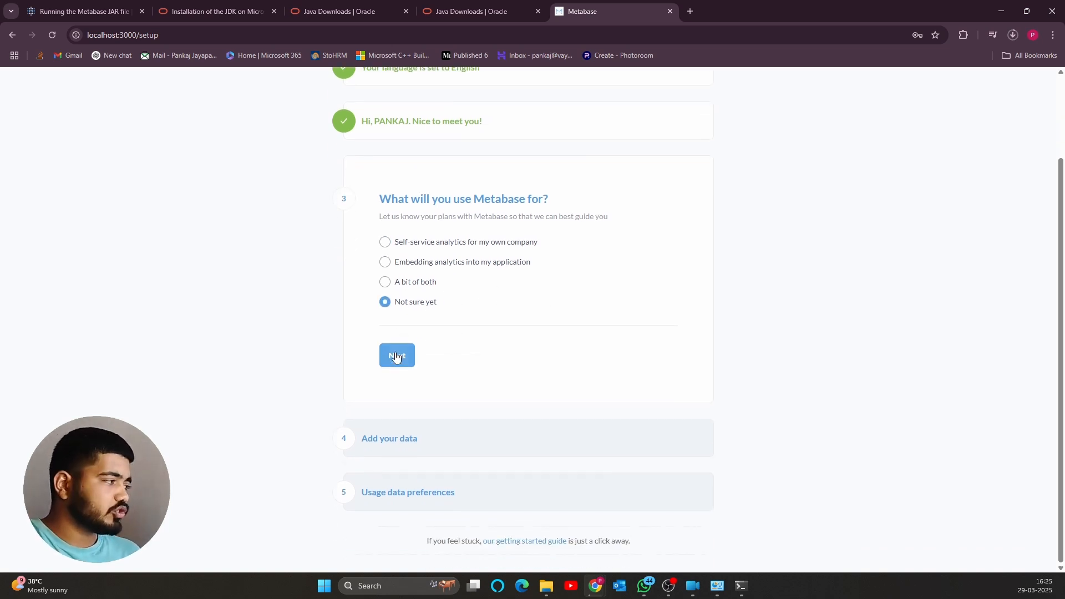
Step: Choose 'Not sure yet' usage, add data later, keep anonymous usage collection, and enter Metabase
left_click(396, 356)
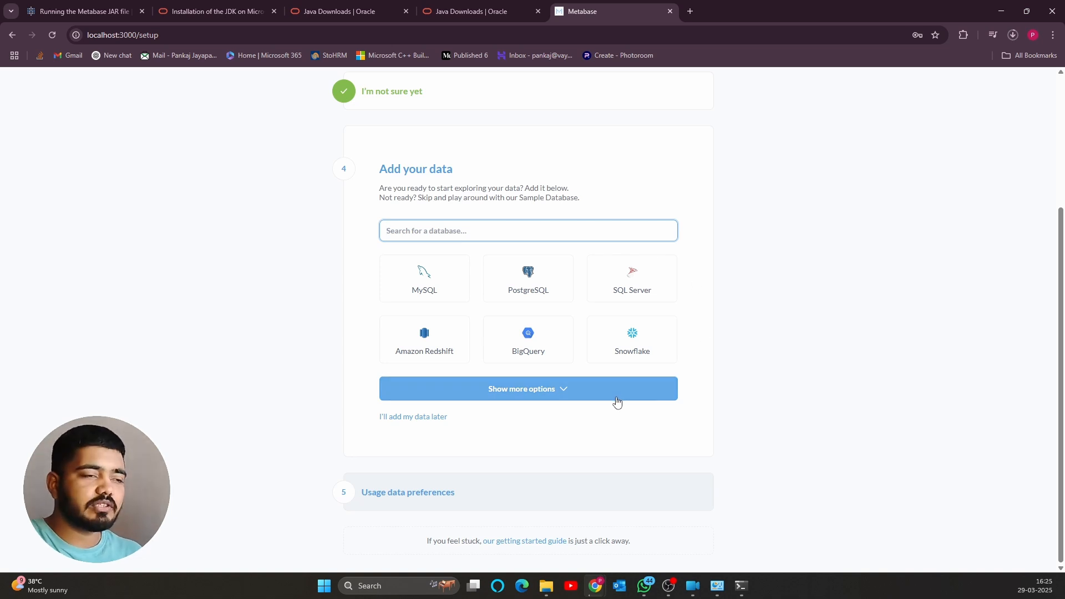
left_click(423, 340)
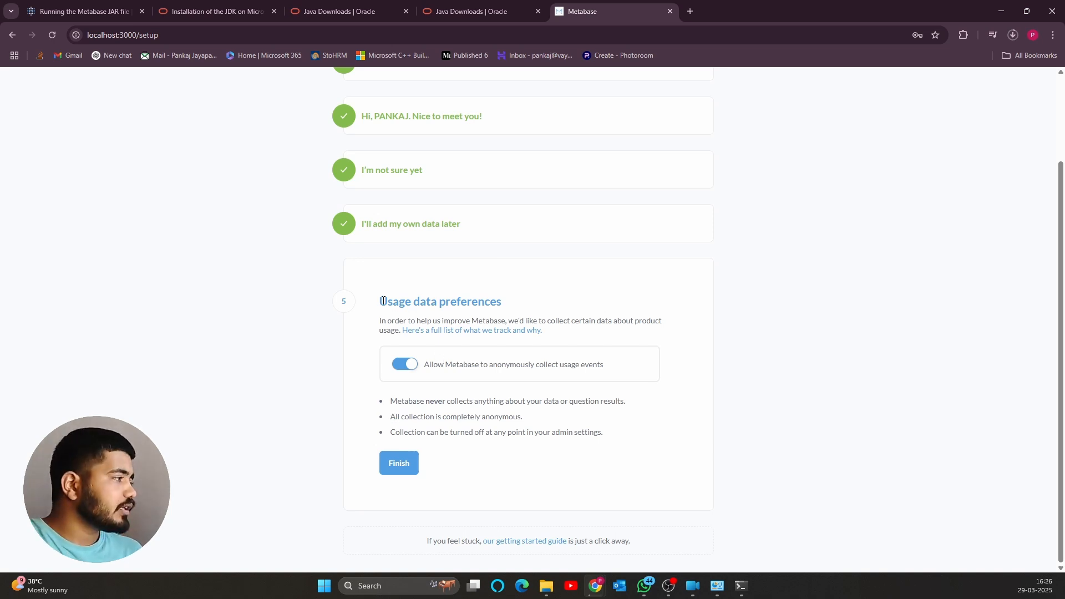
left_click(399, 463)
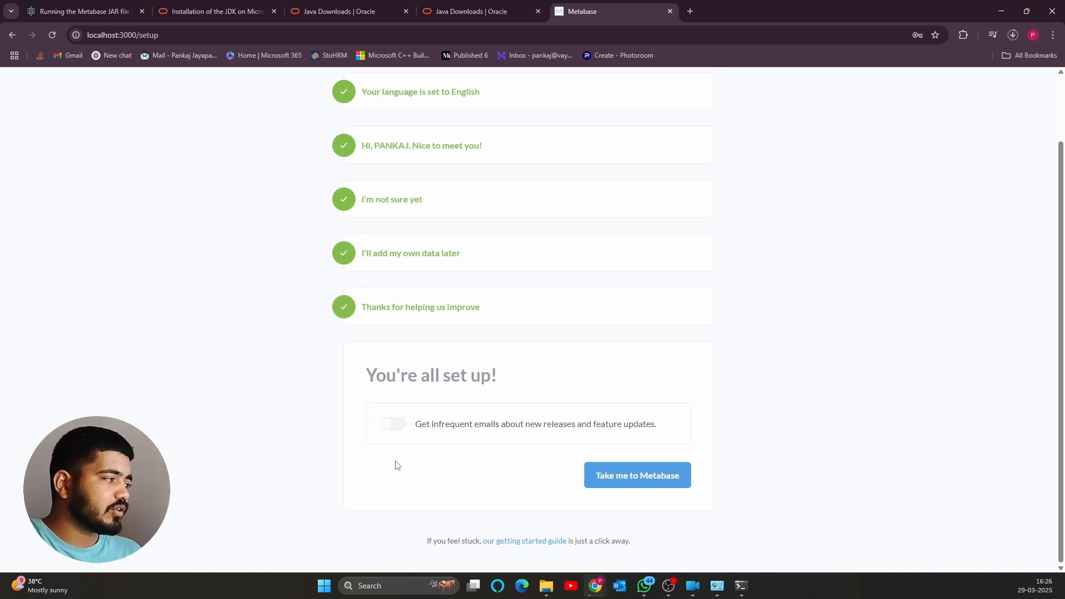
triple_click(430, 376)
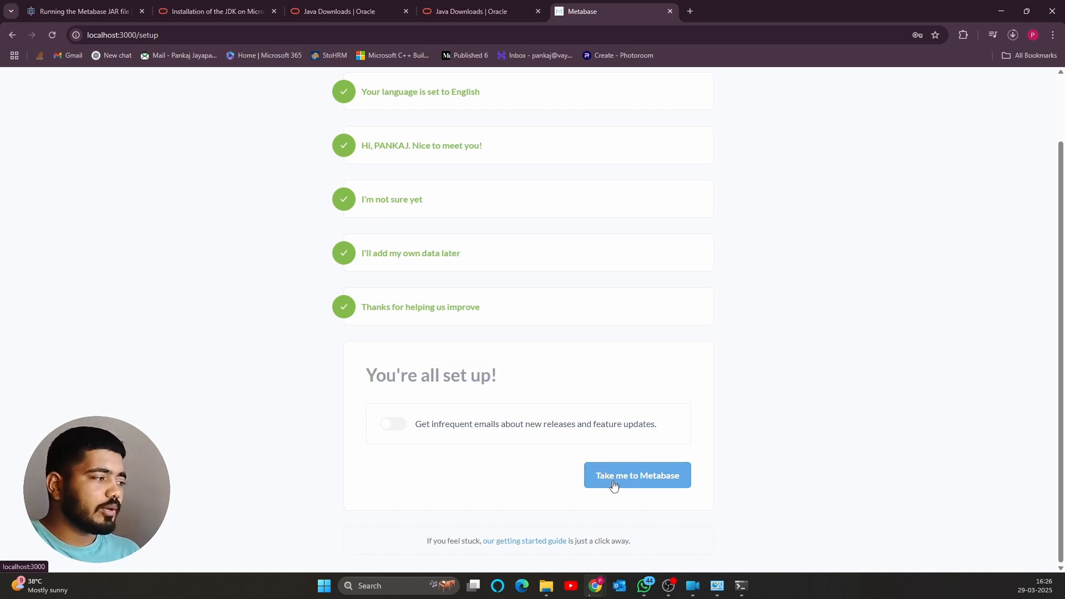
left_click(636, 475)
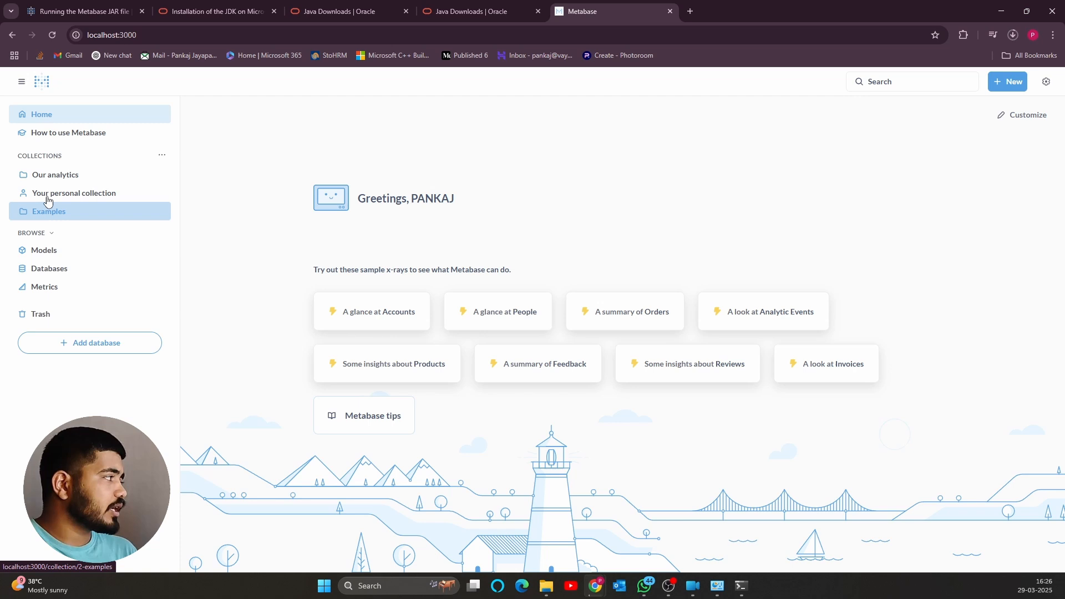
Step: Browse the Our analytics and Examples collections, then return Home
left_click(55, 174)
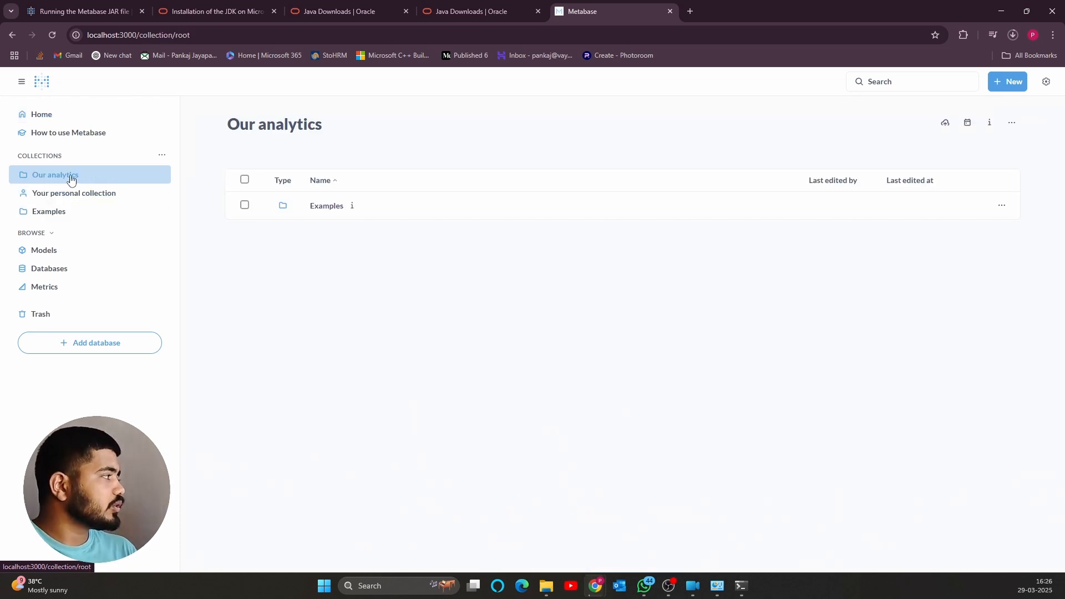
left_click(326, 206)
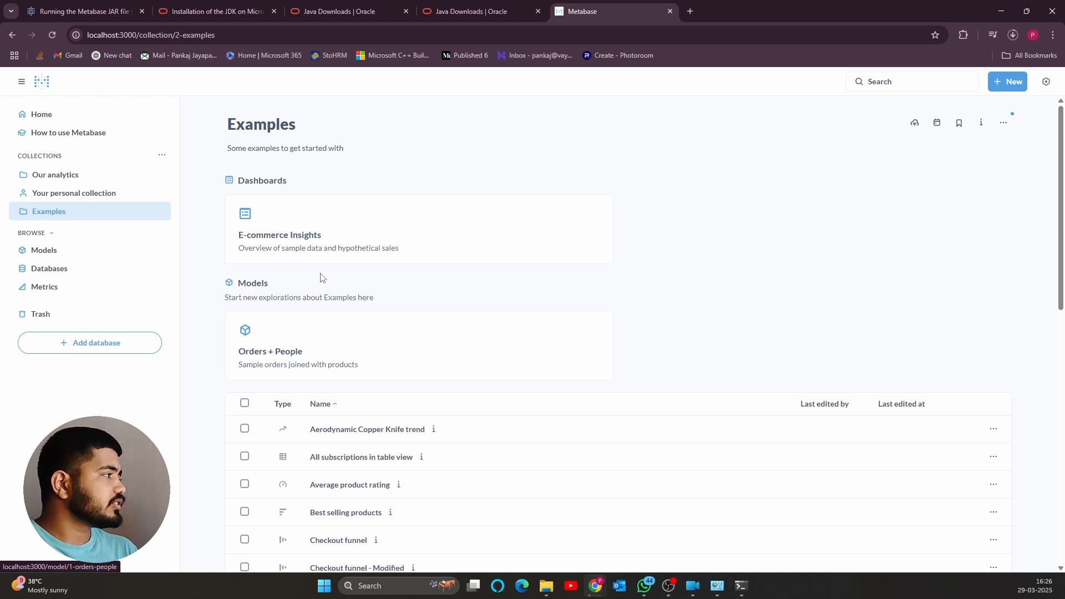
left_click(41, 114)
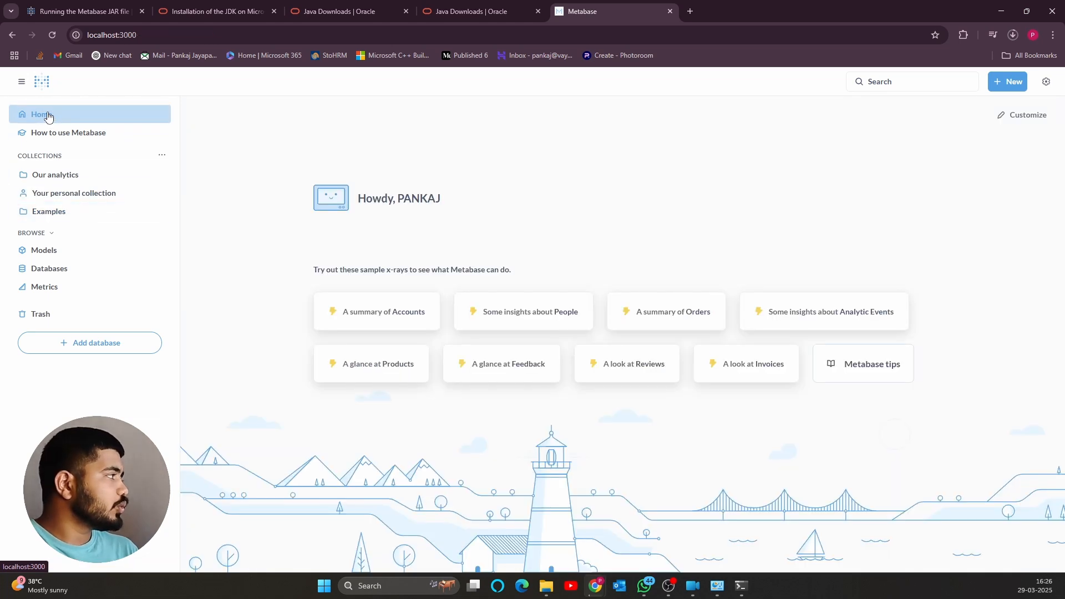
mouse_move(264, 139)
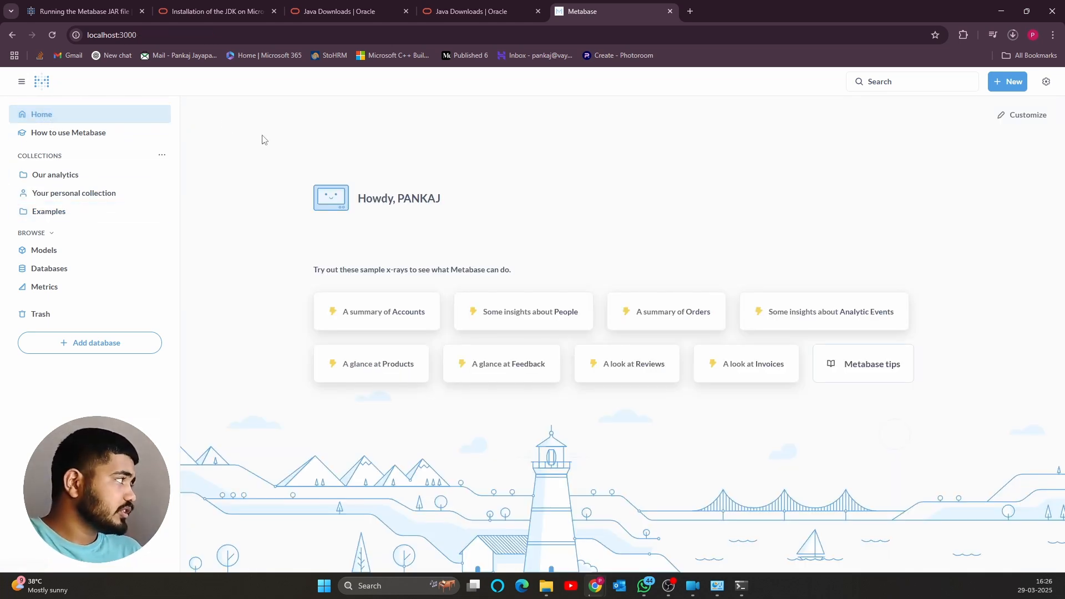